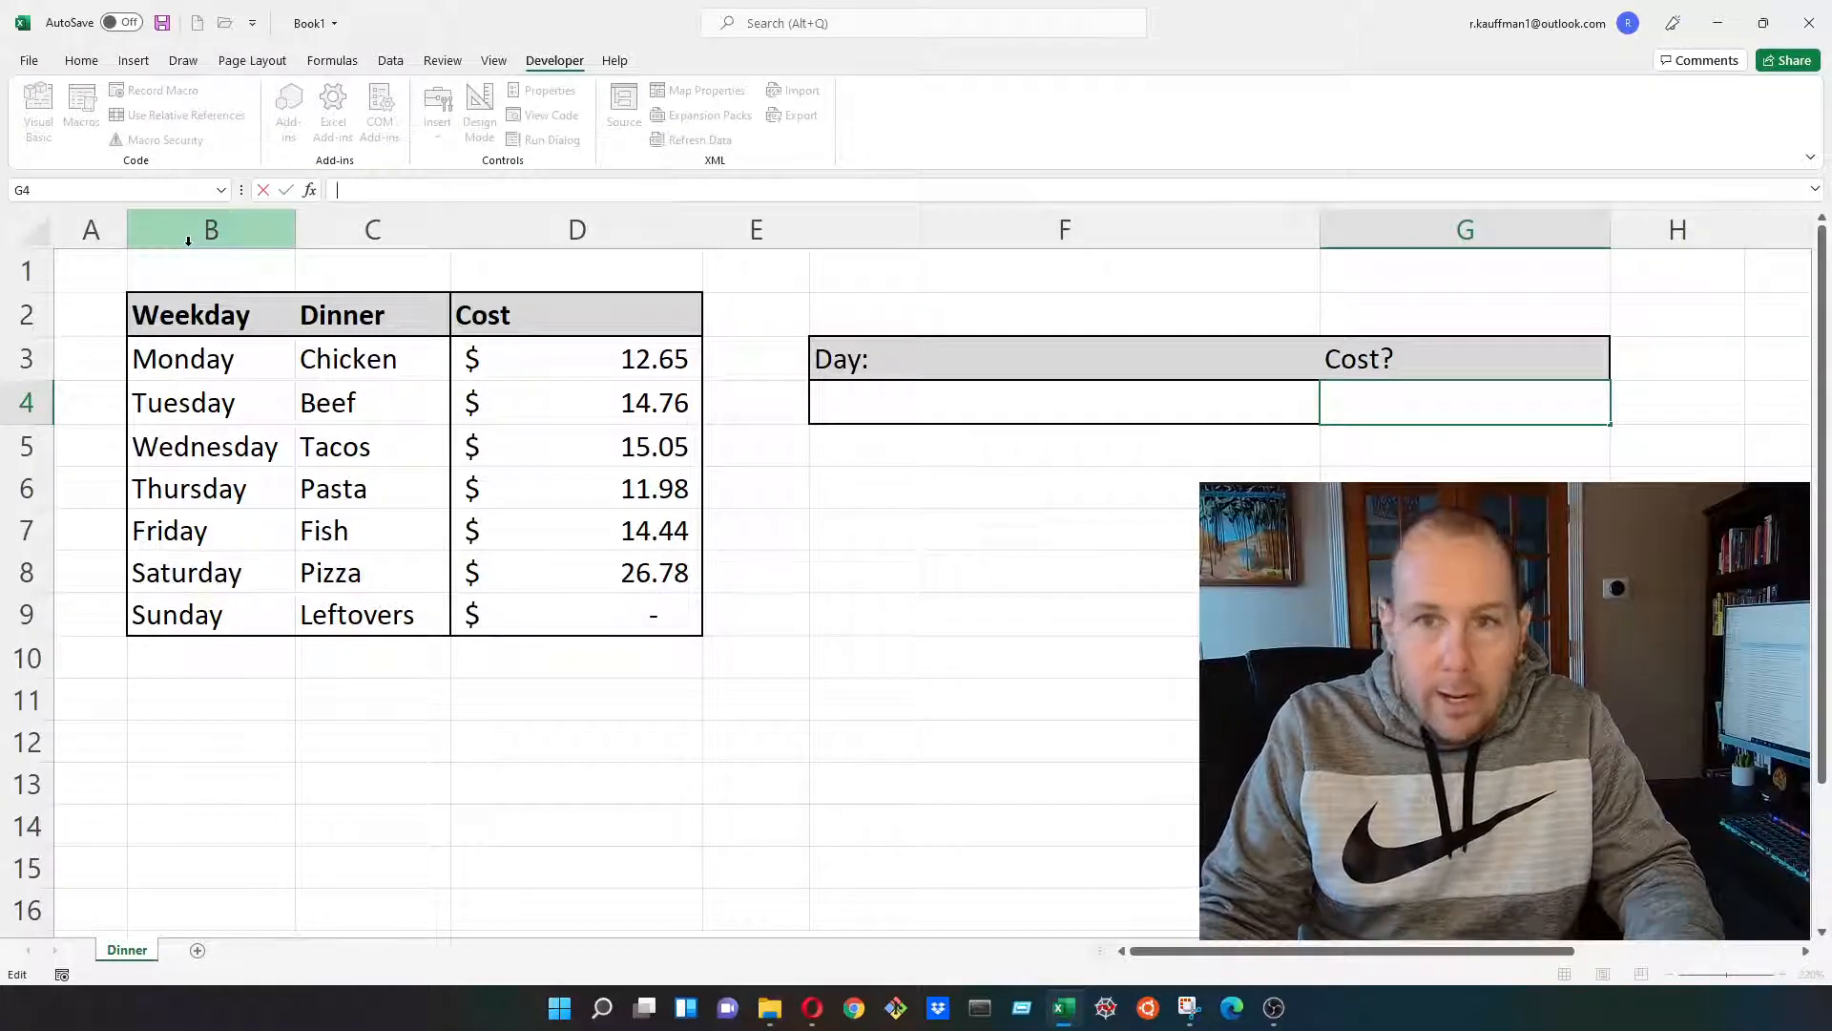
Review the Weekday, Dinner and Cost columns, then select G4 for the lookup formula
drag(210, 229, 576, 229)
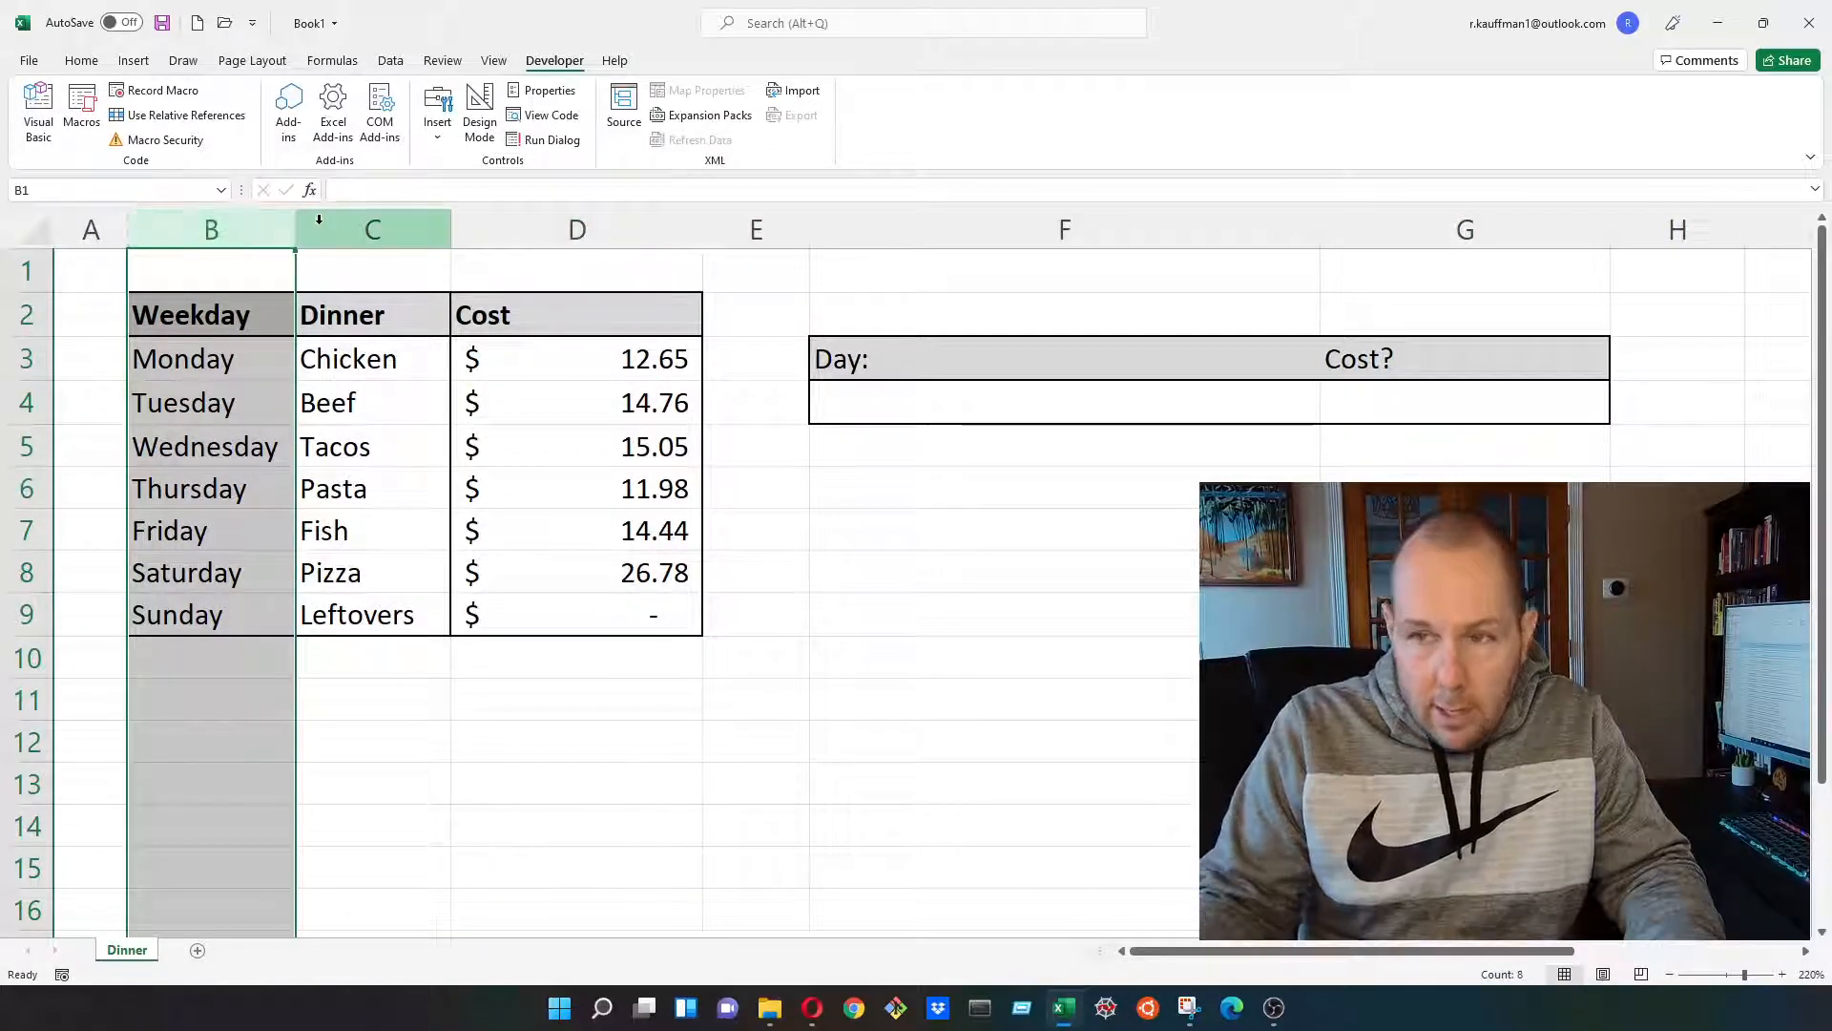
click(371, 229)
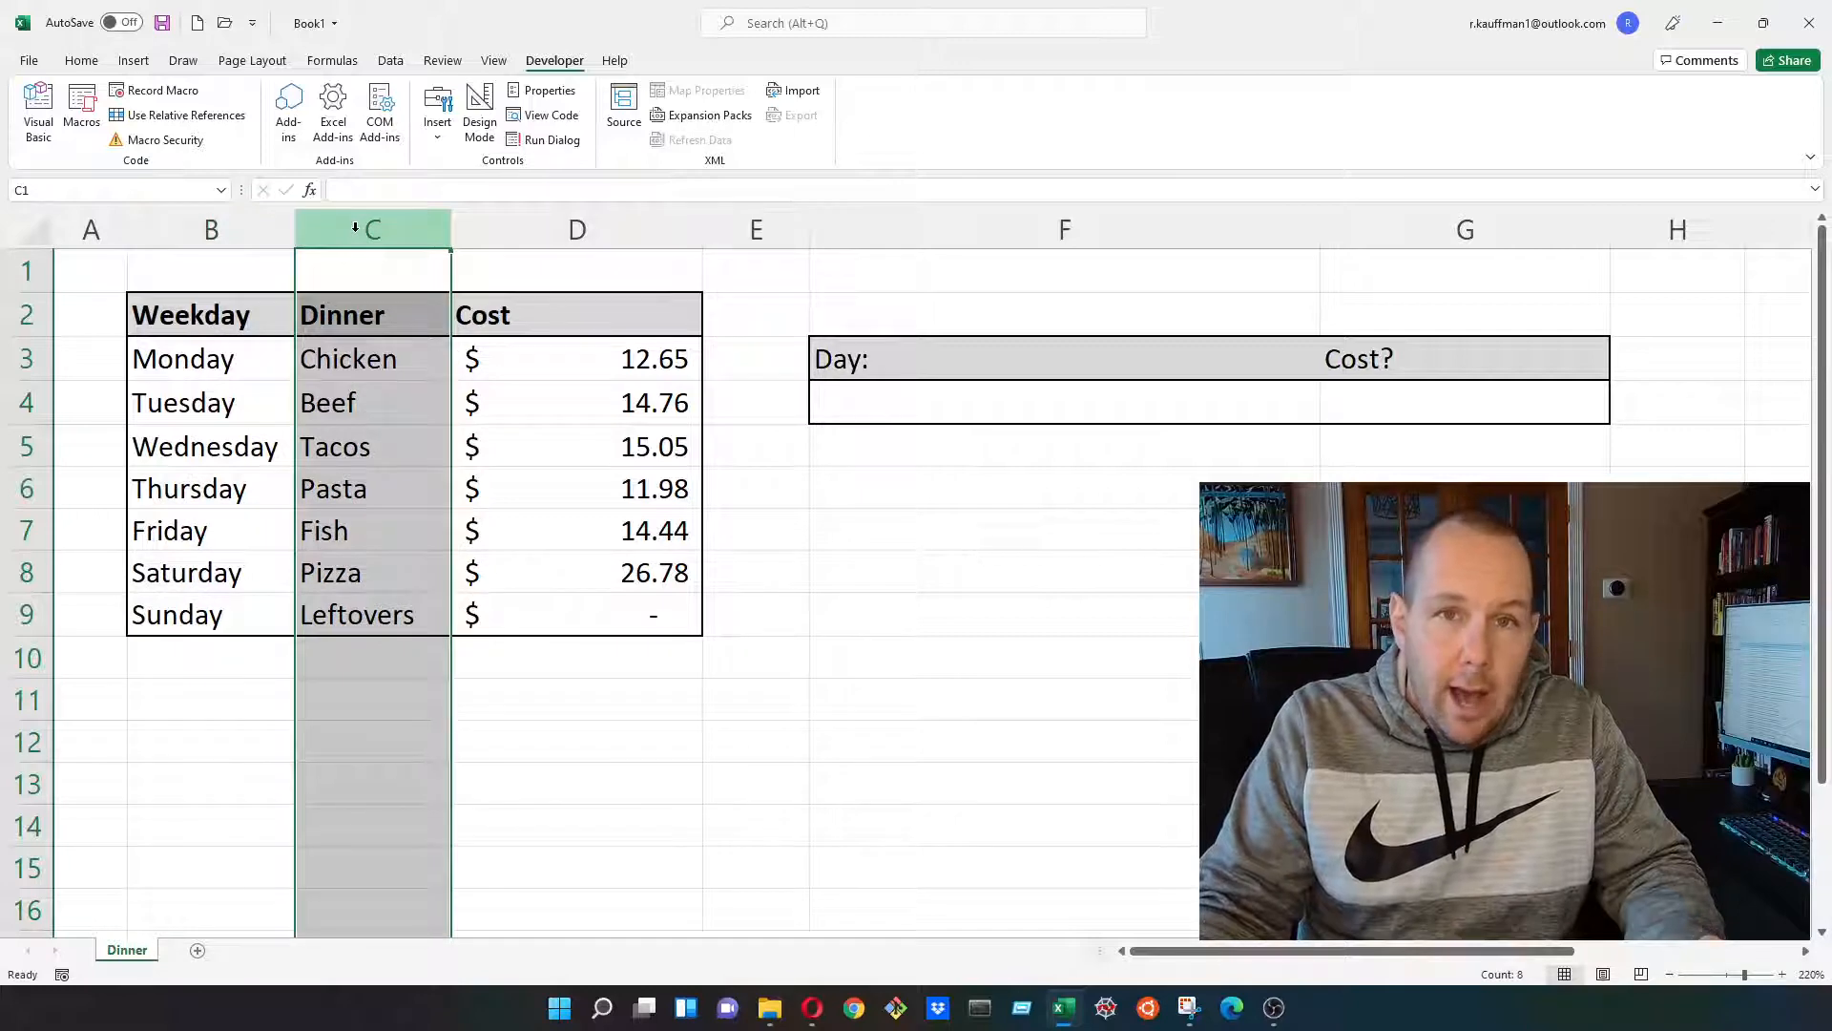
click(577, 229)
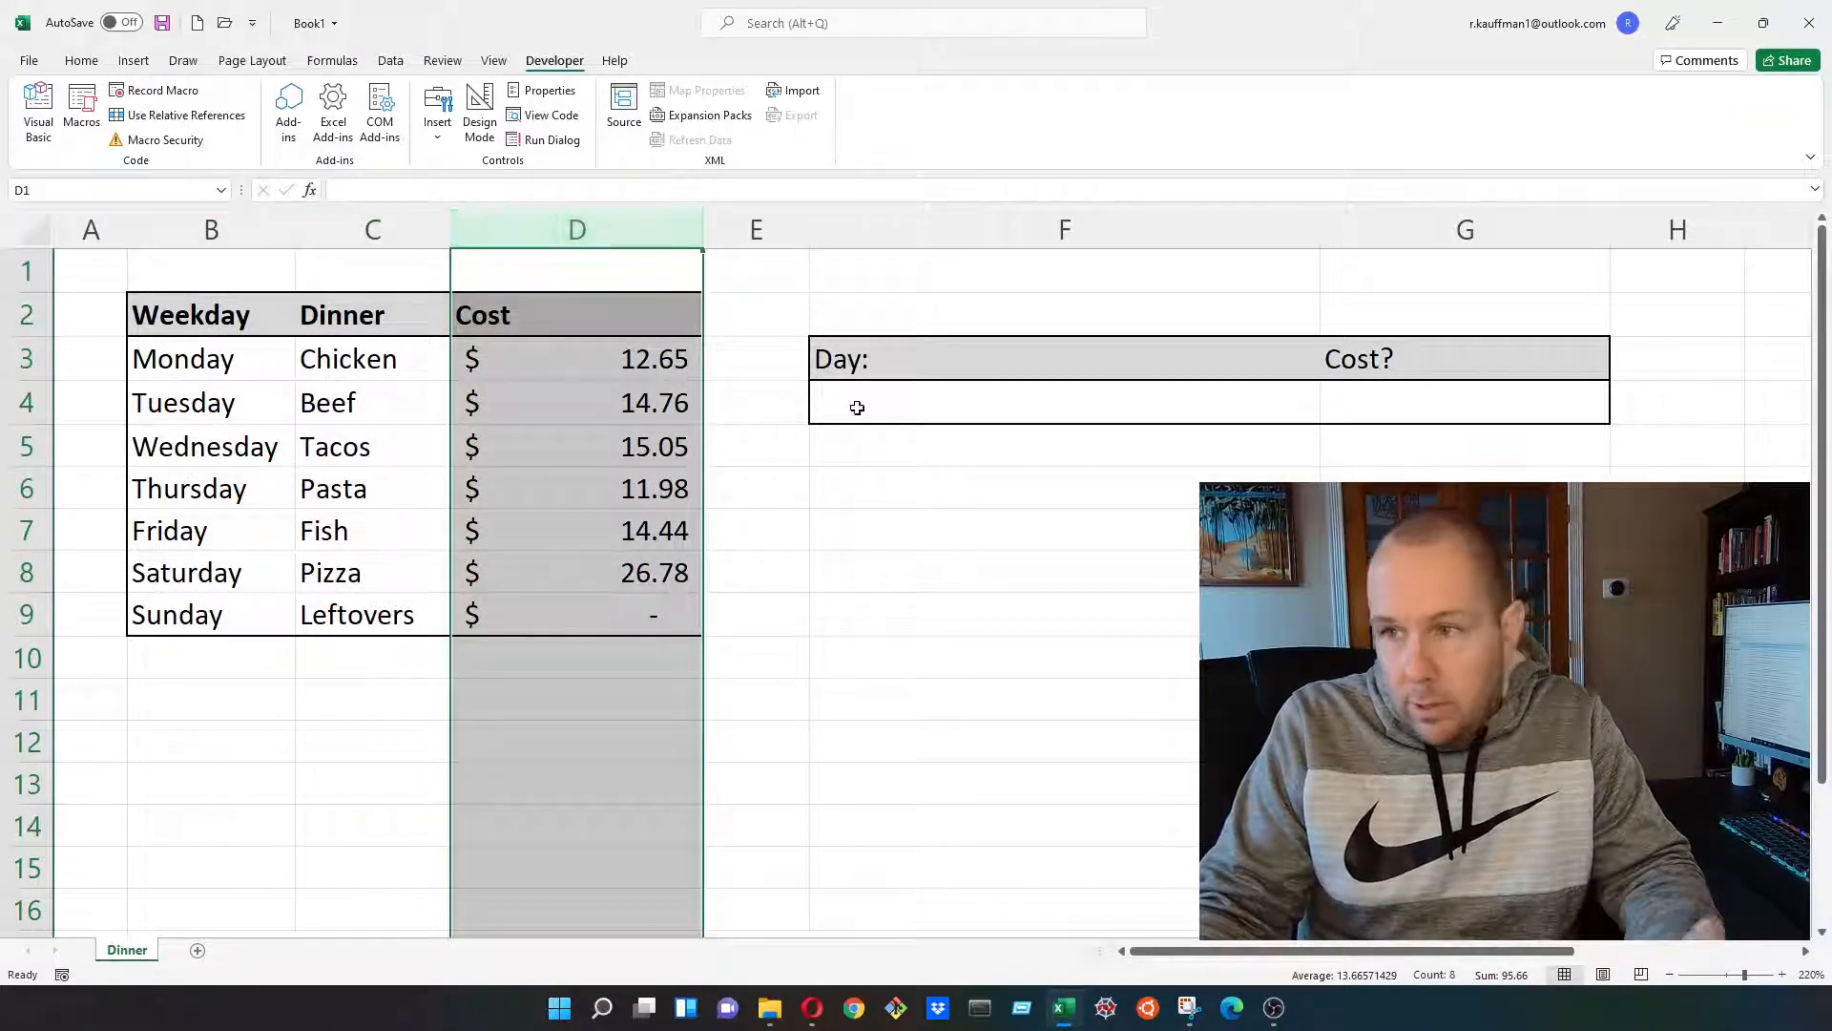
click(1435, 399)
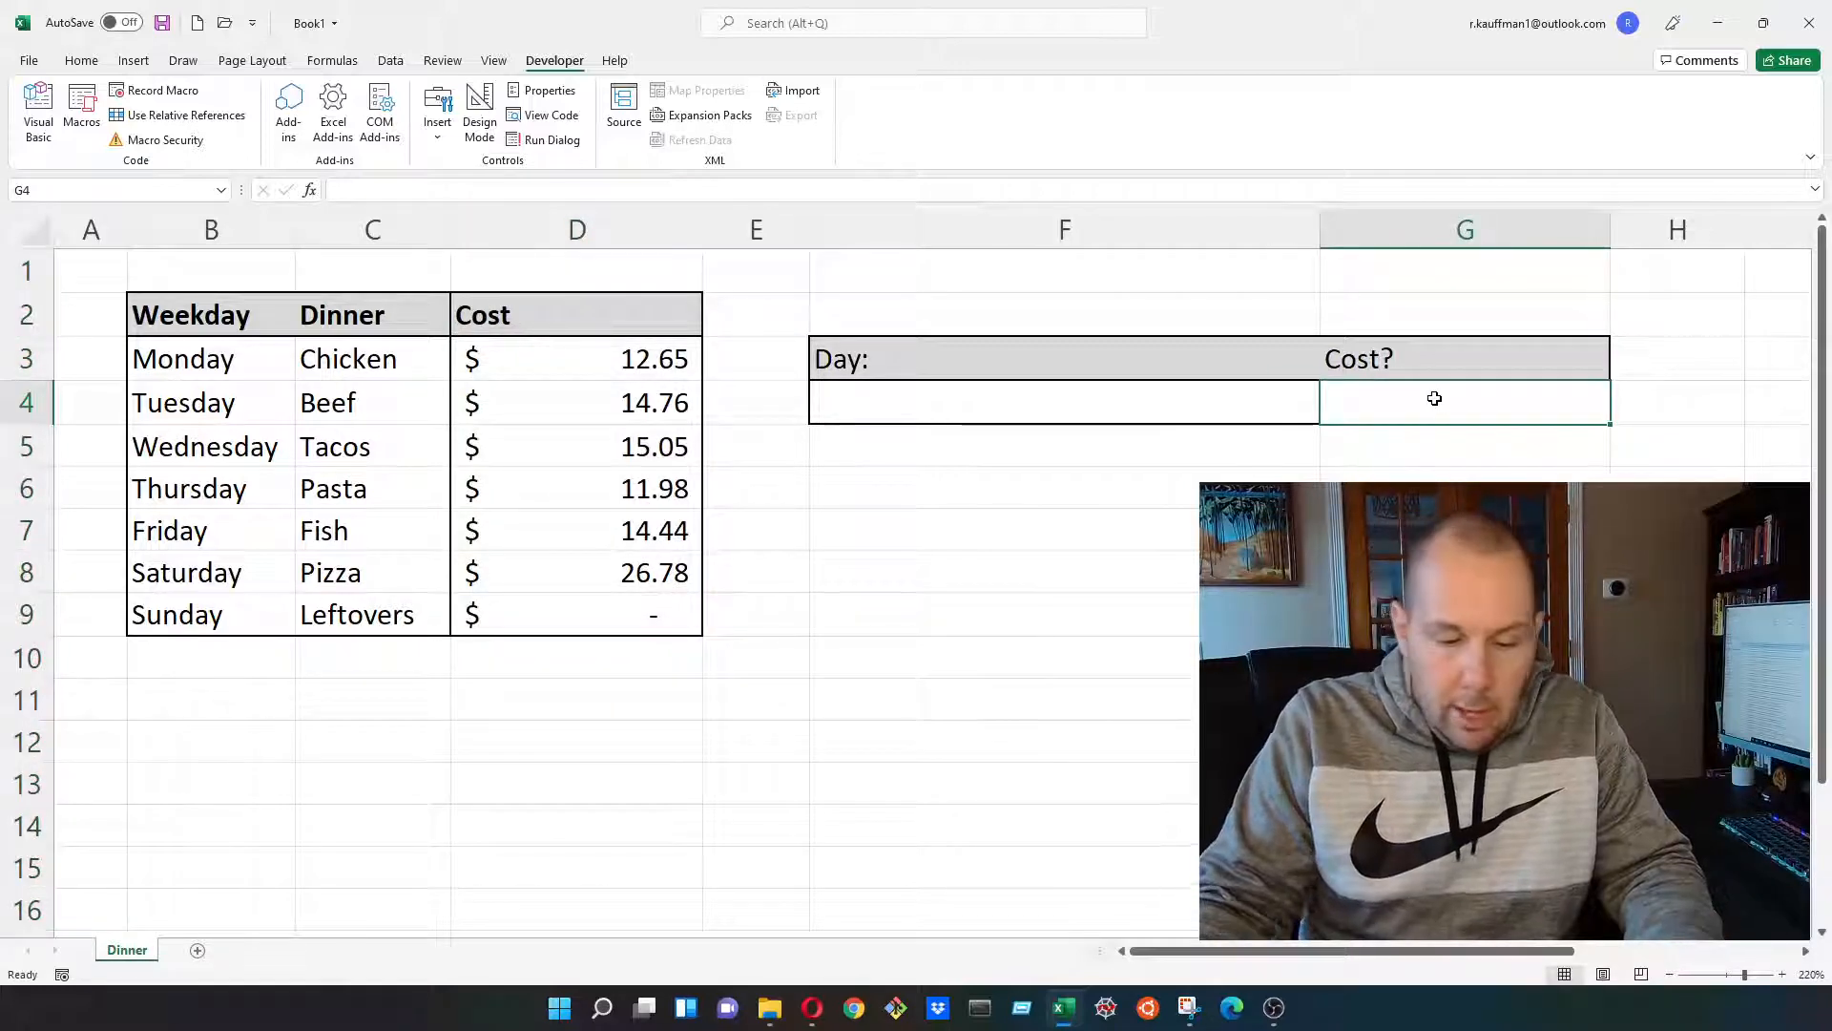
Begin =INDEX( over columns B:D in G4 and start the MATCH row argument
text(=INDEX)
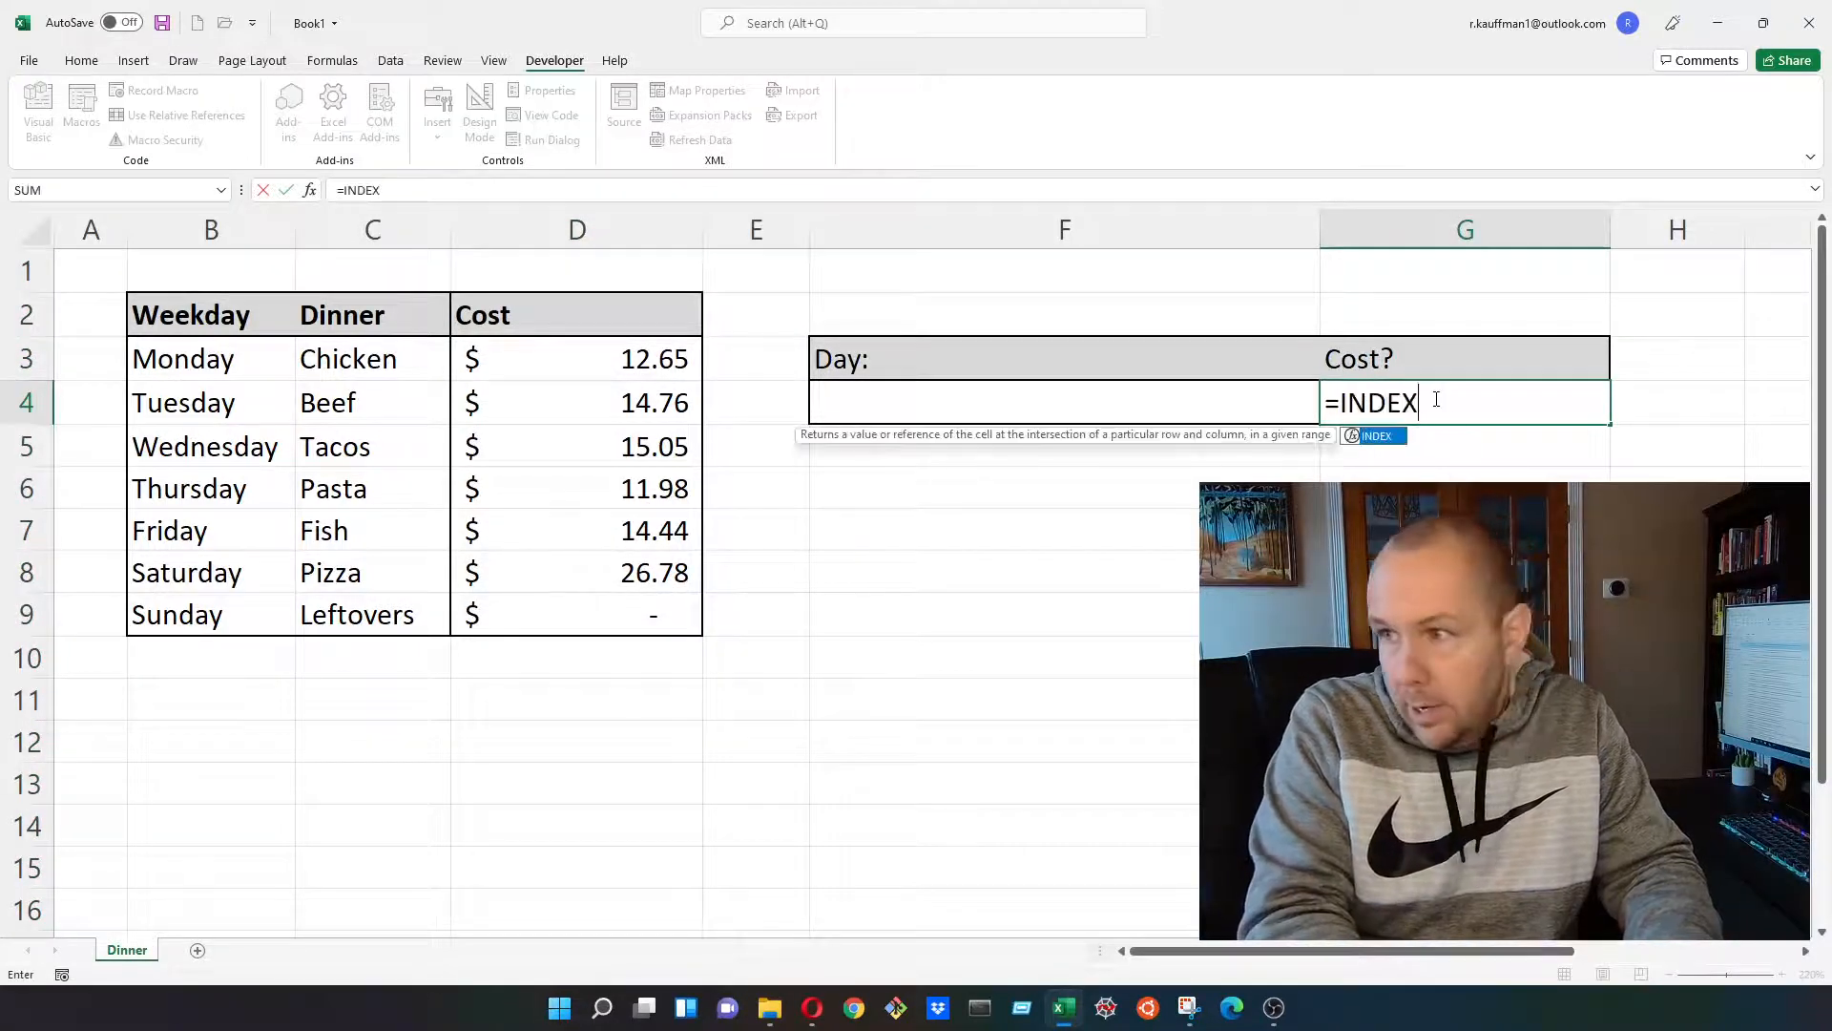
text(()
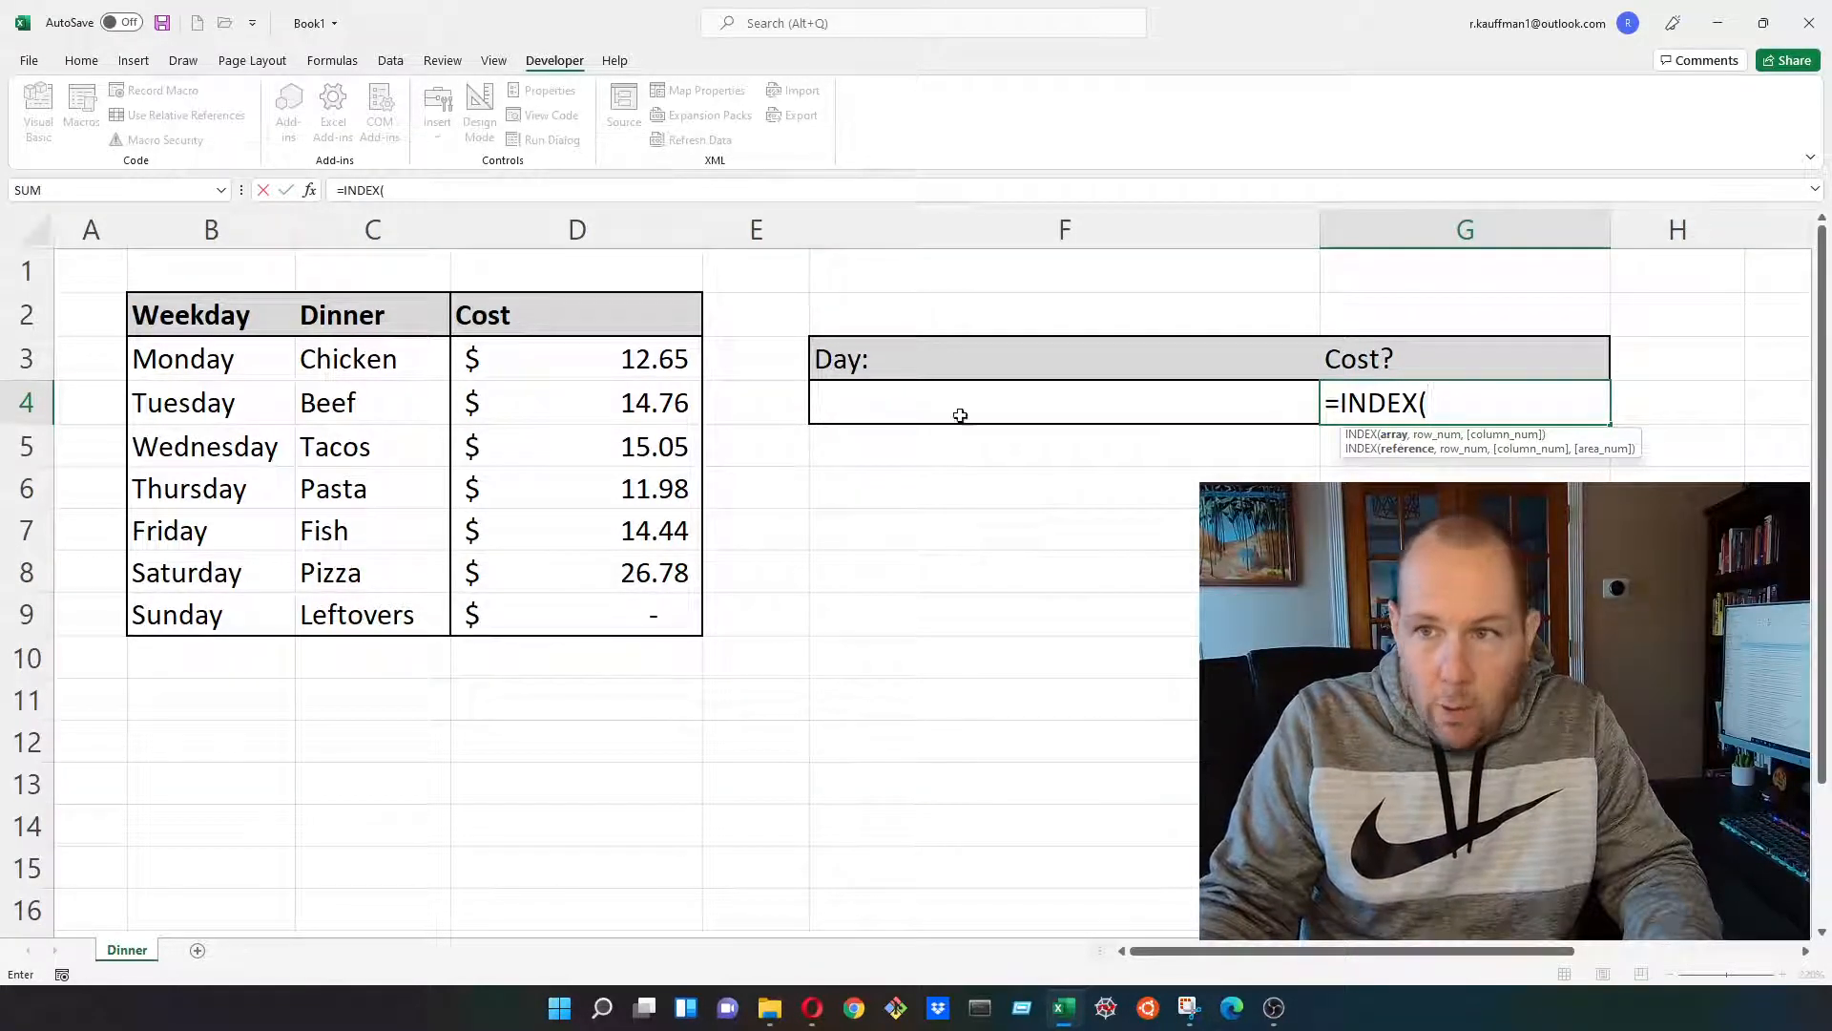
mouse_move(204, 236)
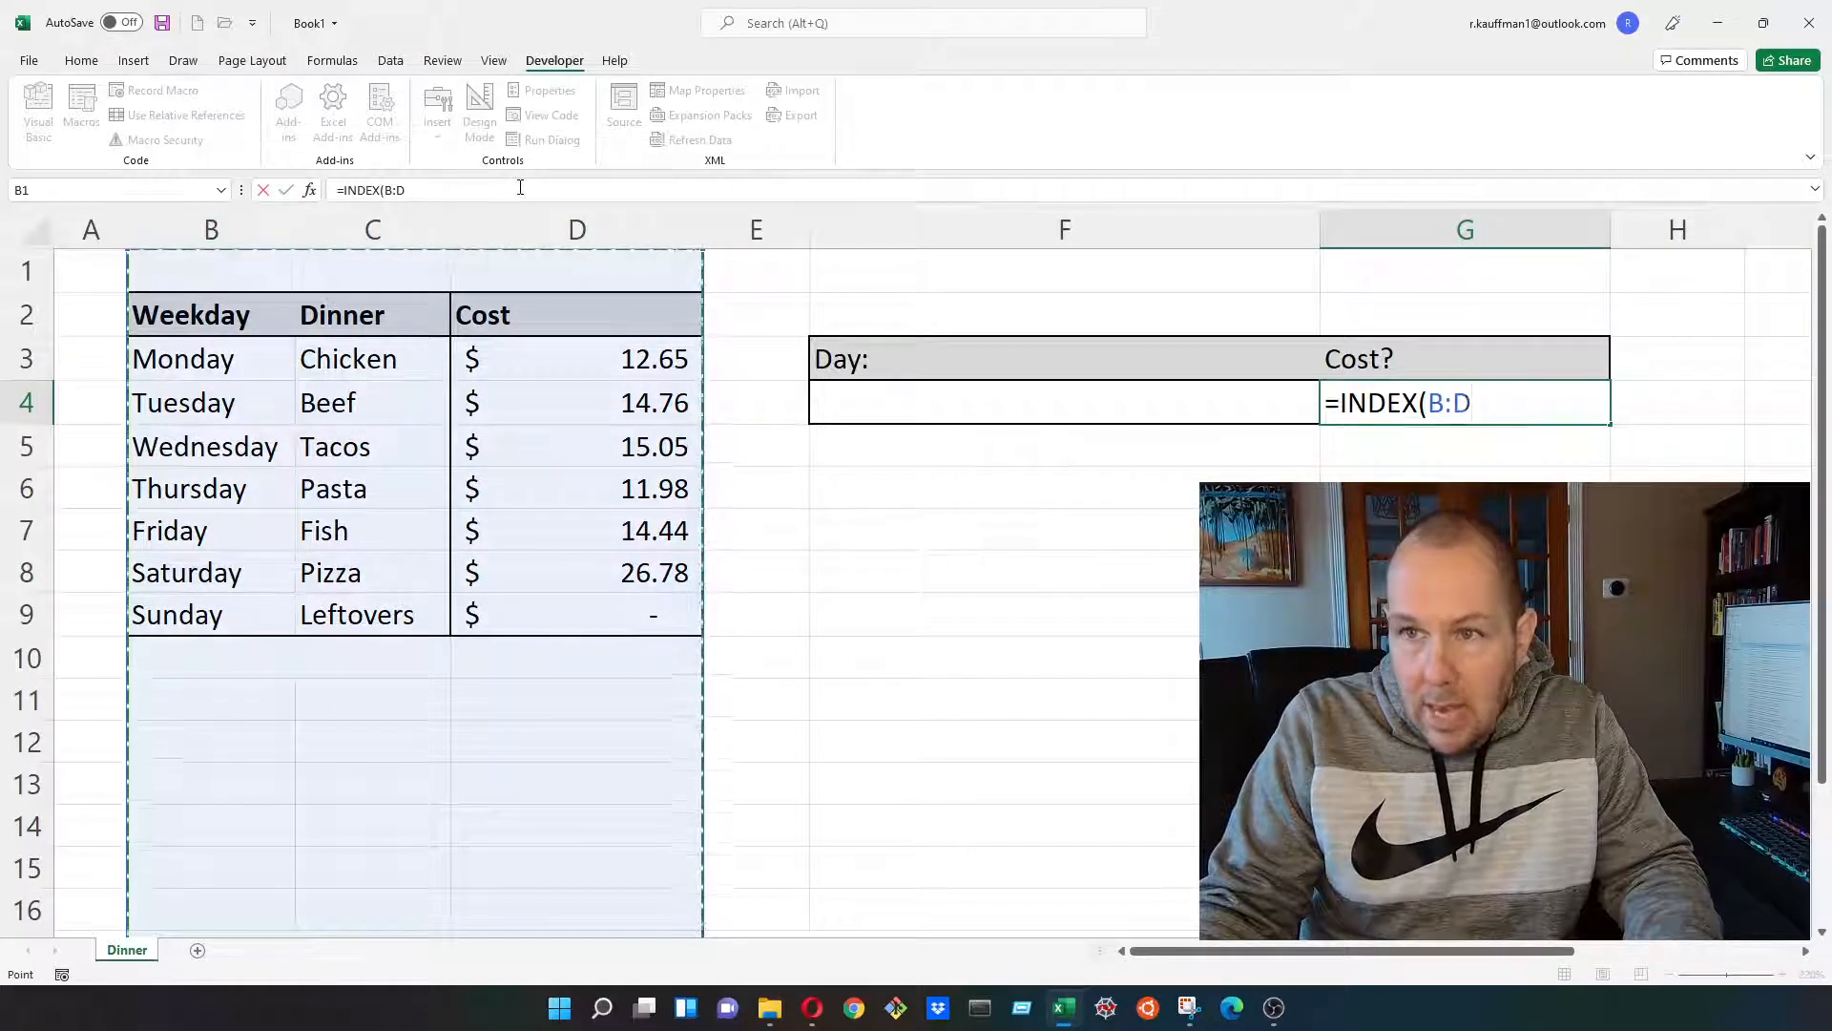
text(,)
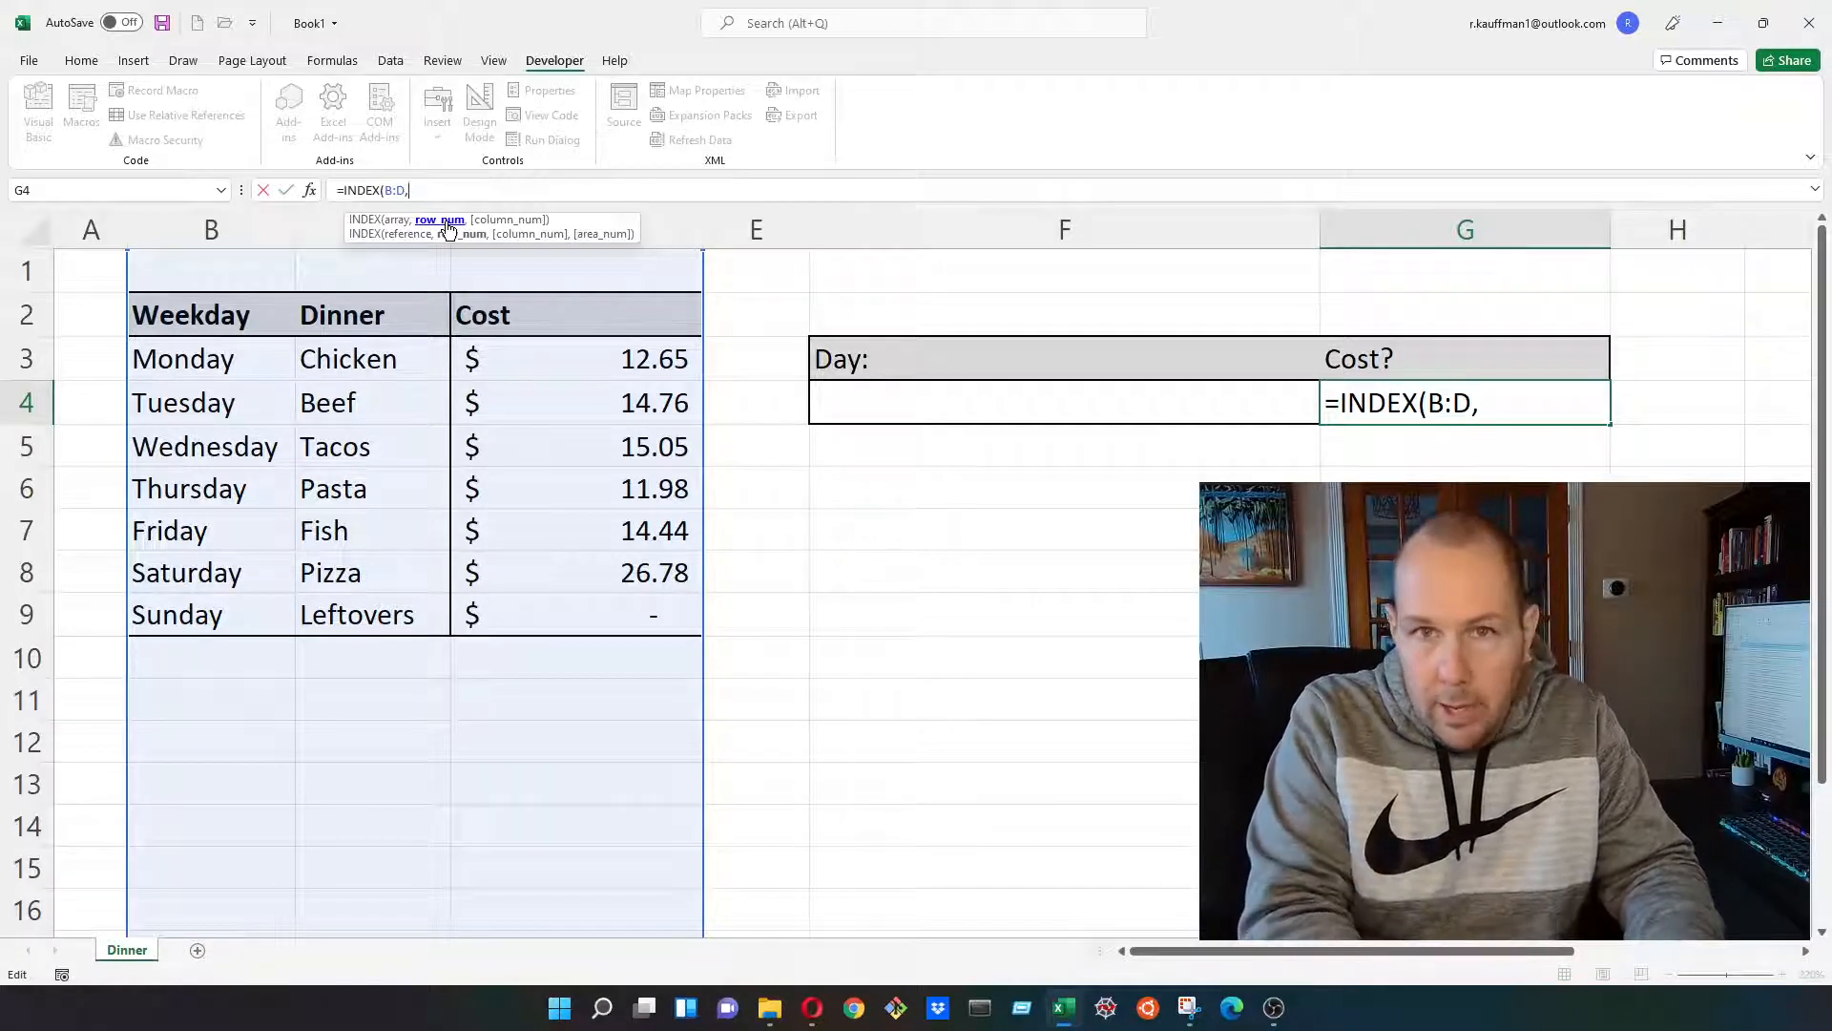
text(MATCH)
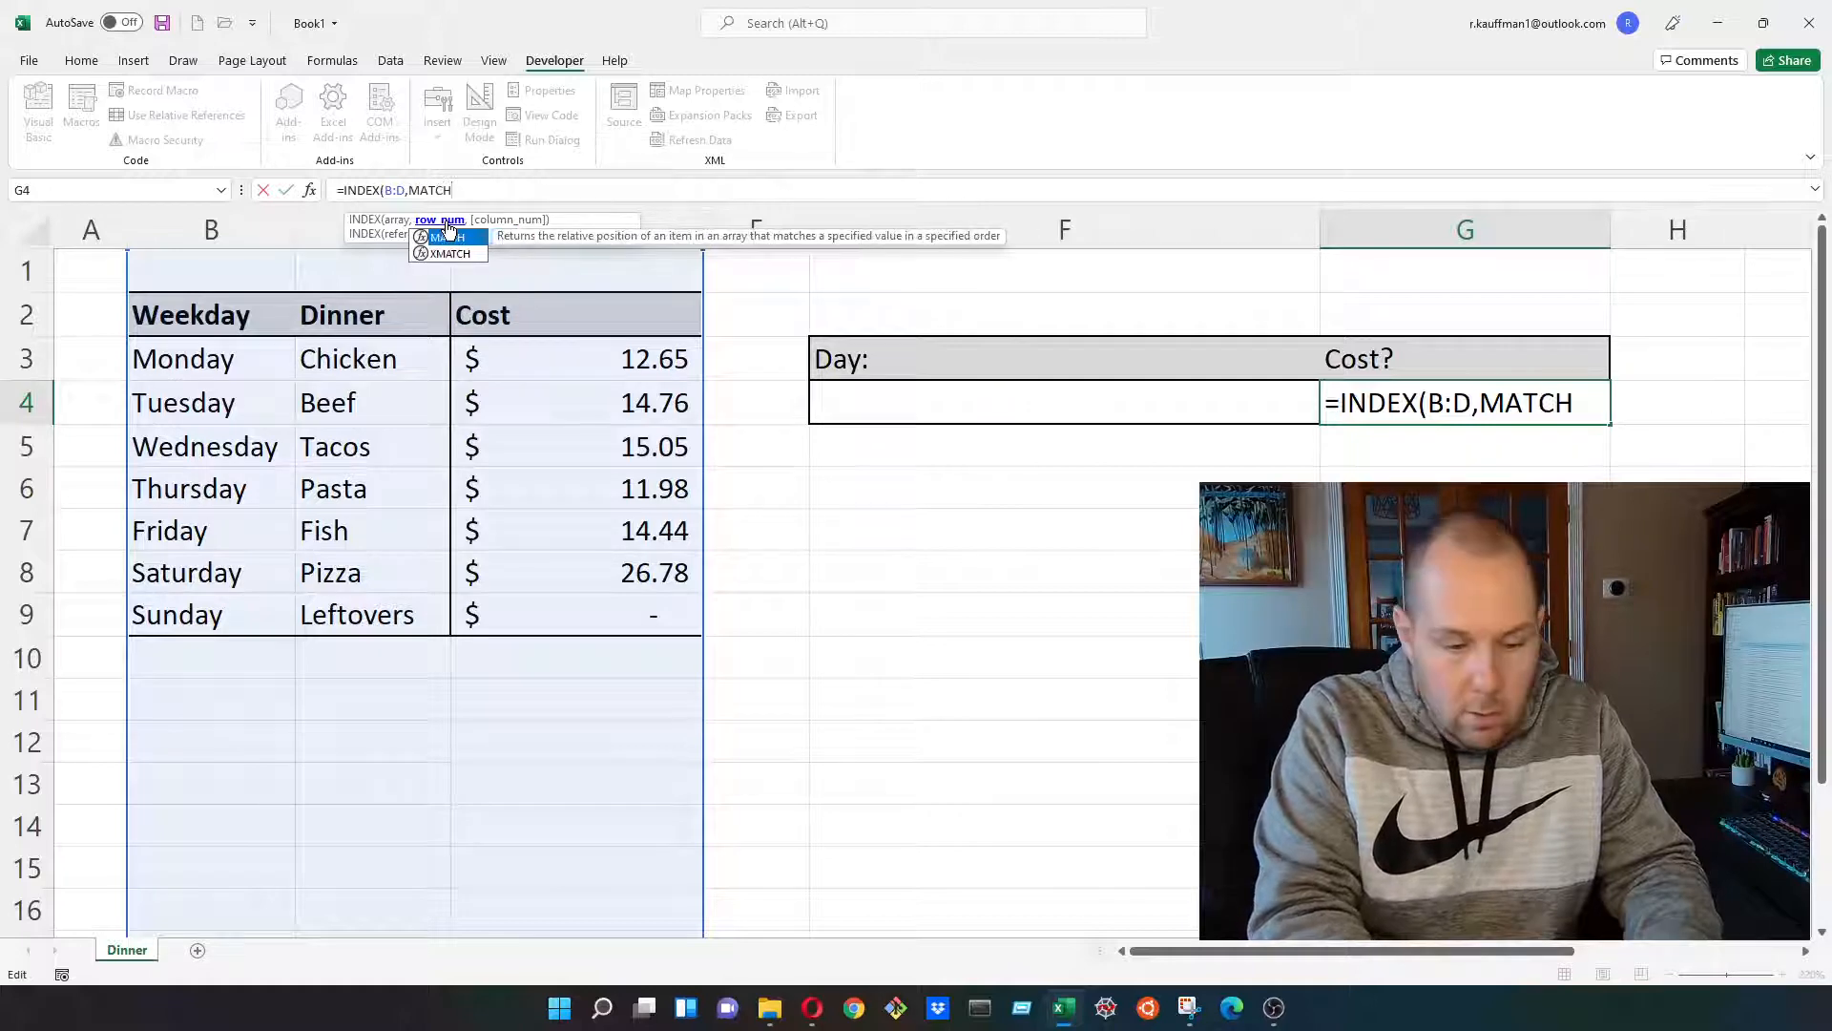
Write MATCH(F4, column B, 0) so the F4 day is found by exact match in column B
text(()
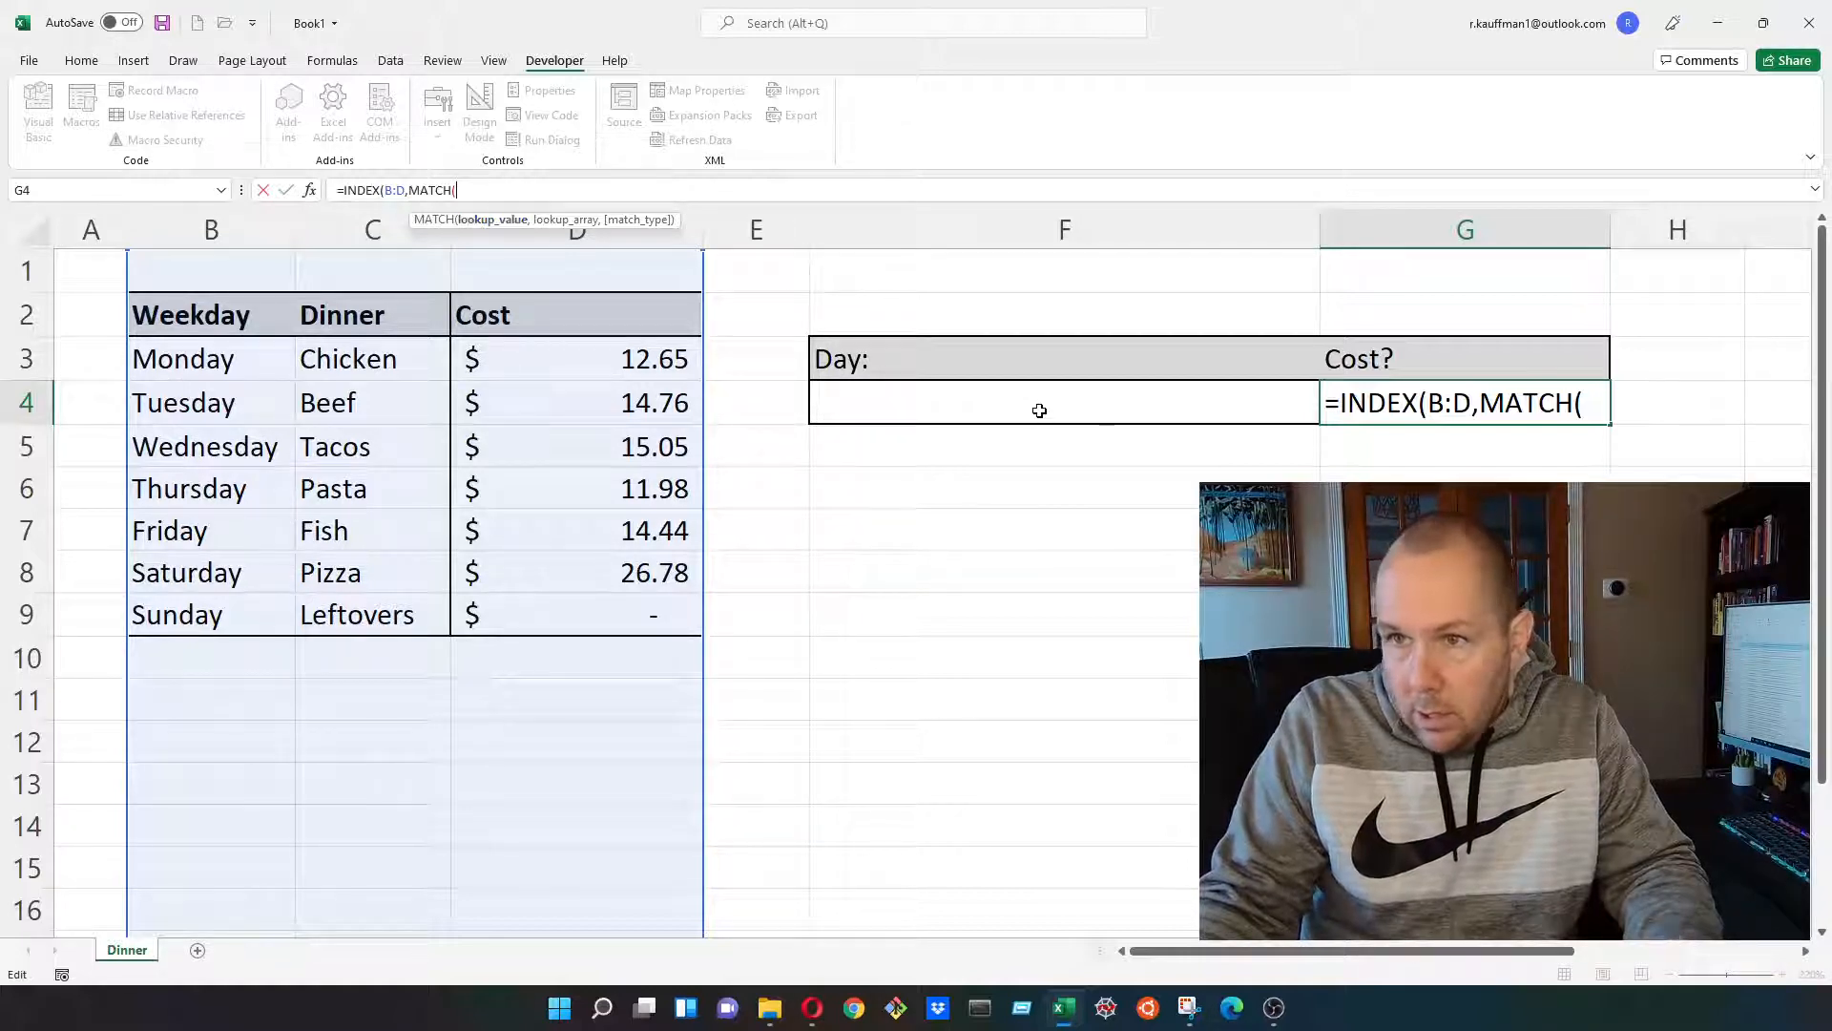
click(1040, 410)
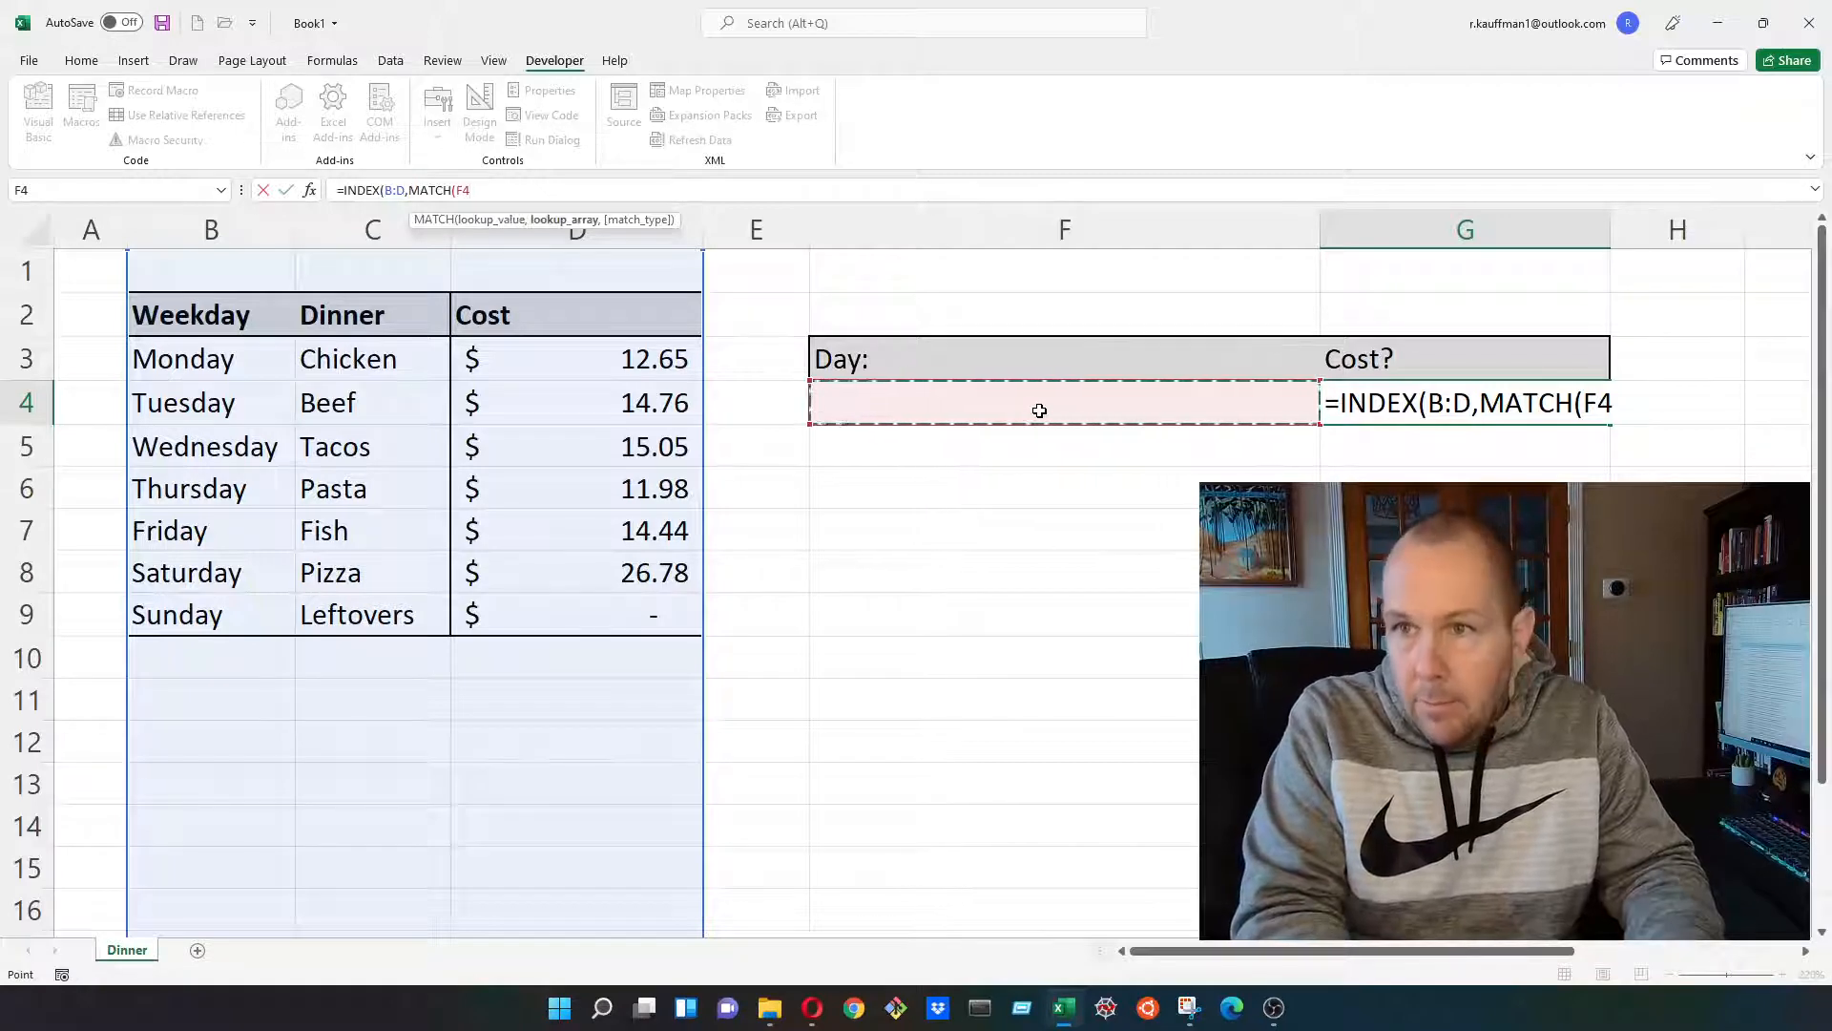
text(,)
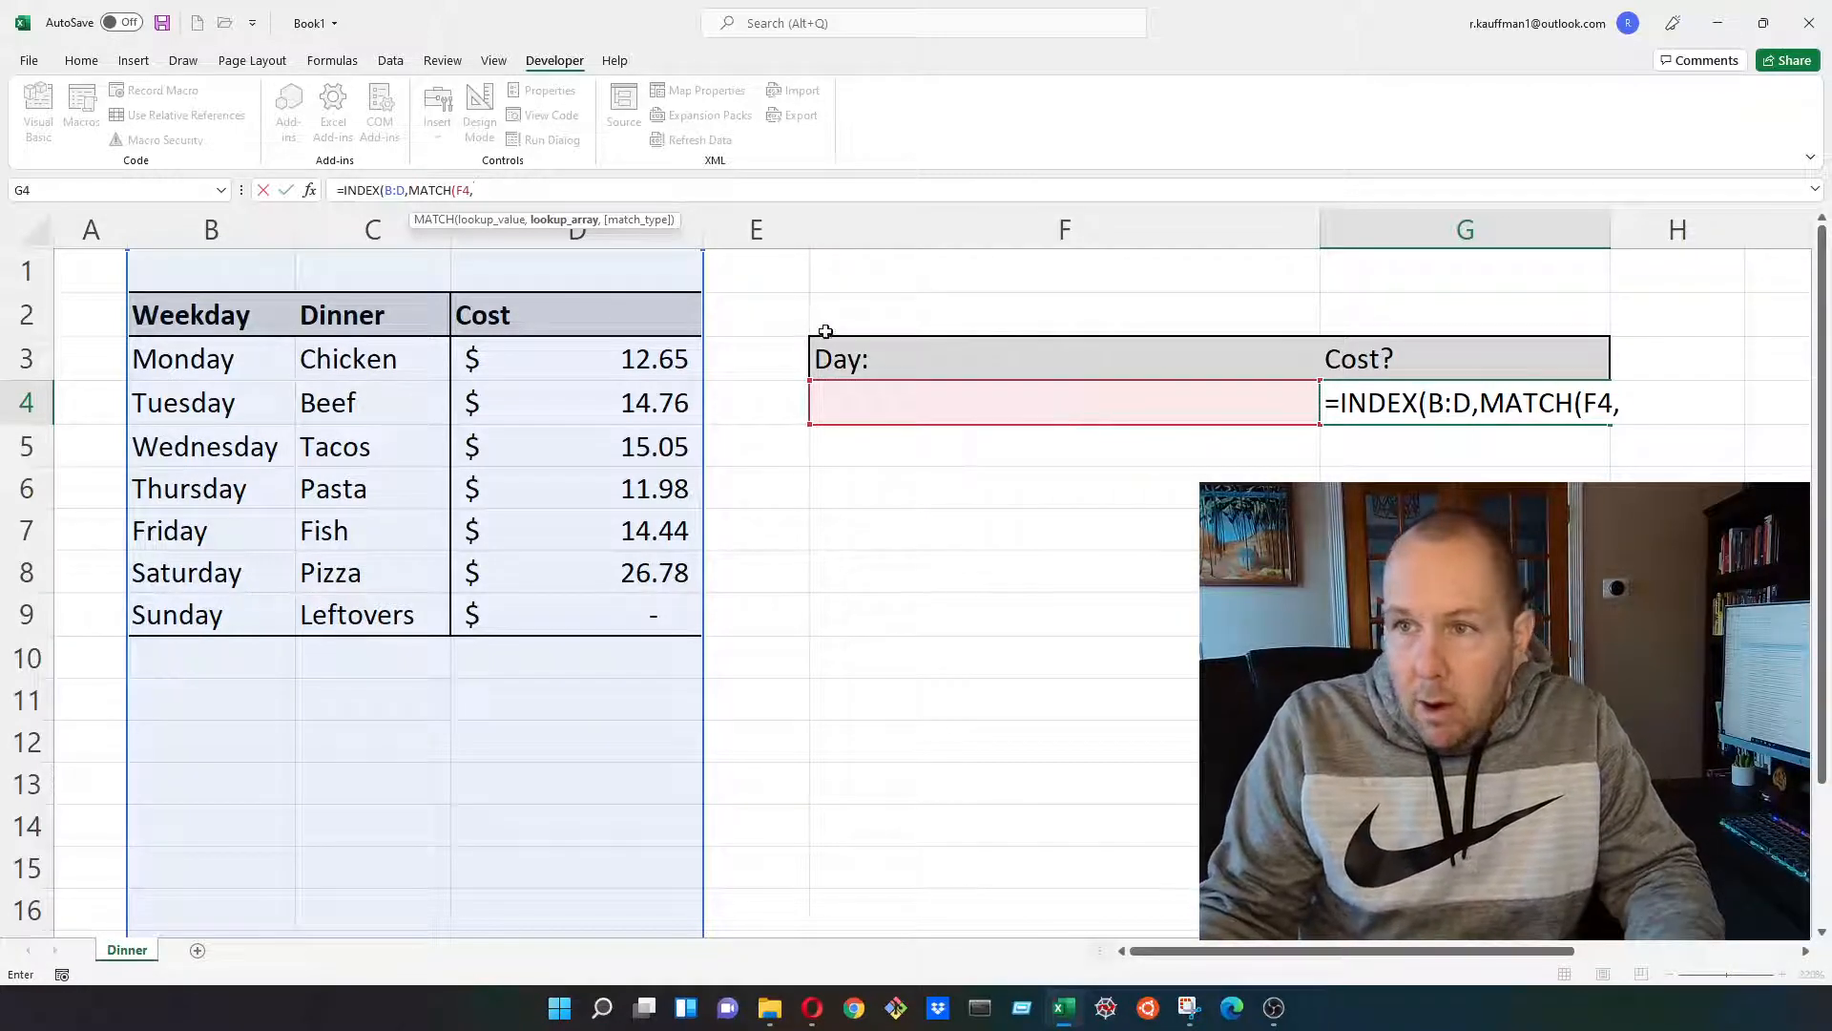
mouse_move(469, 359)
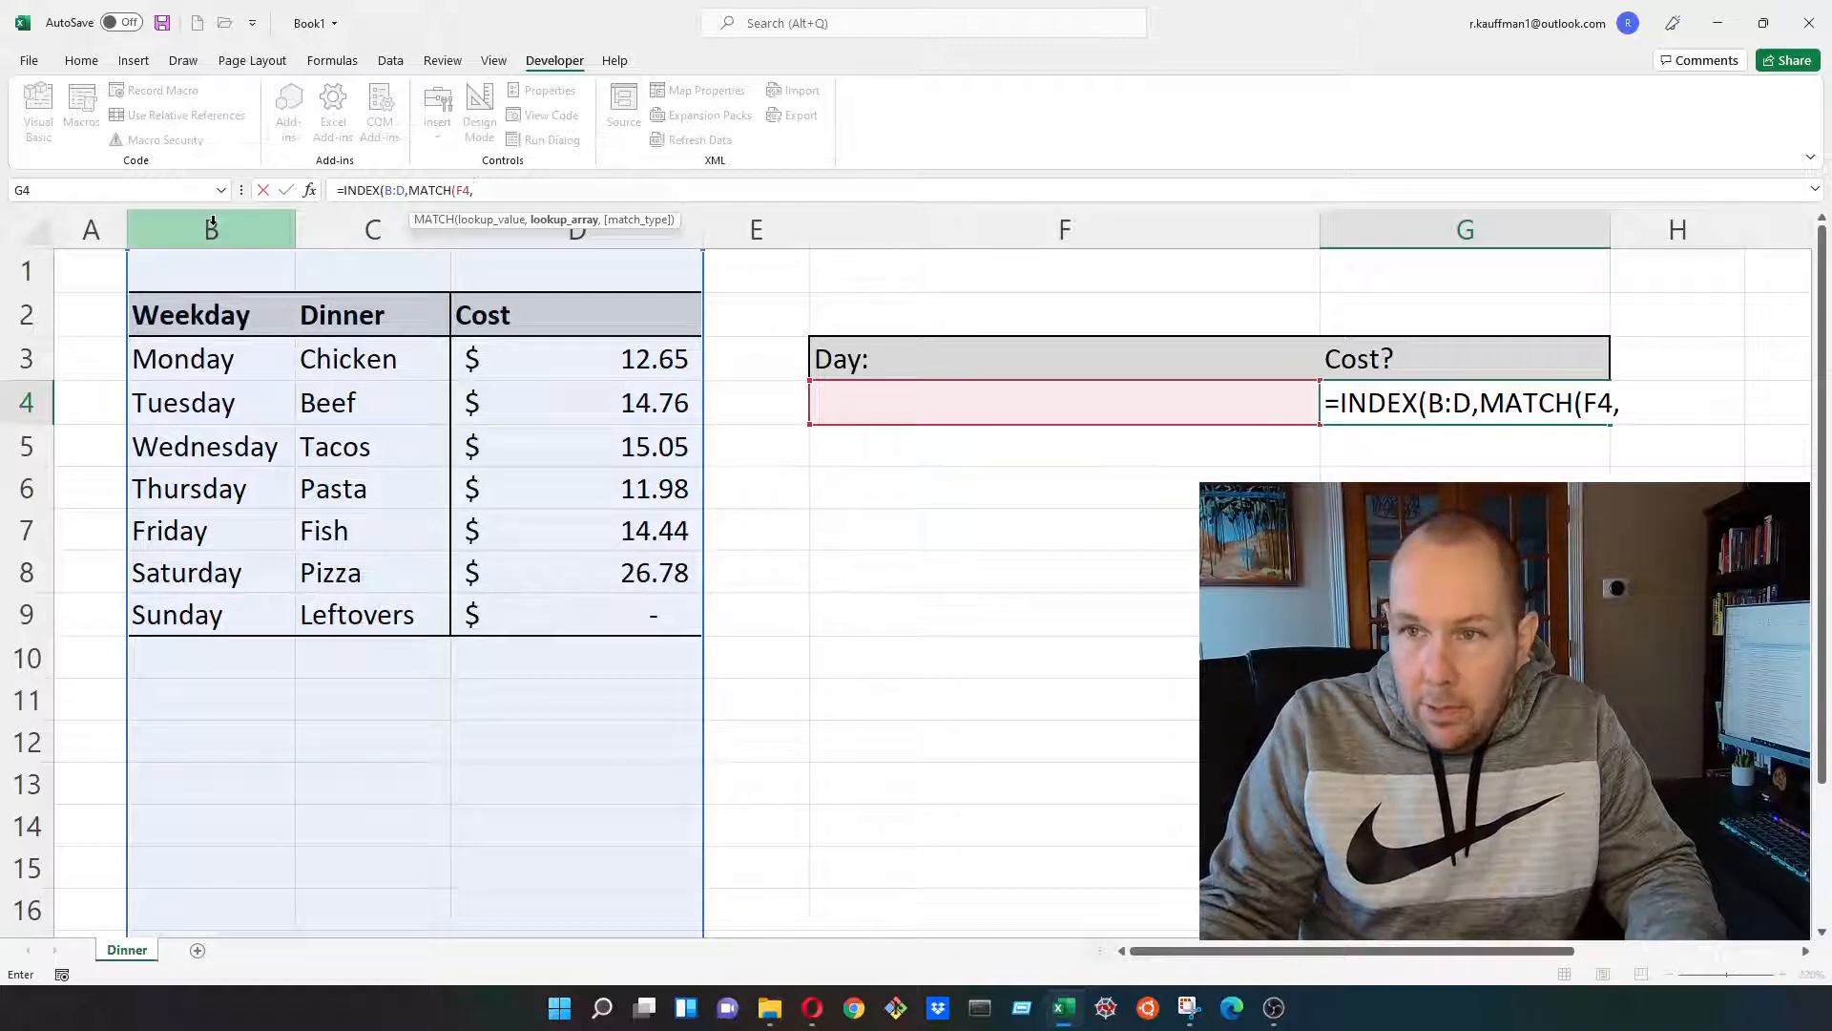
click(210, 229)
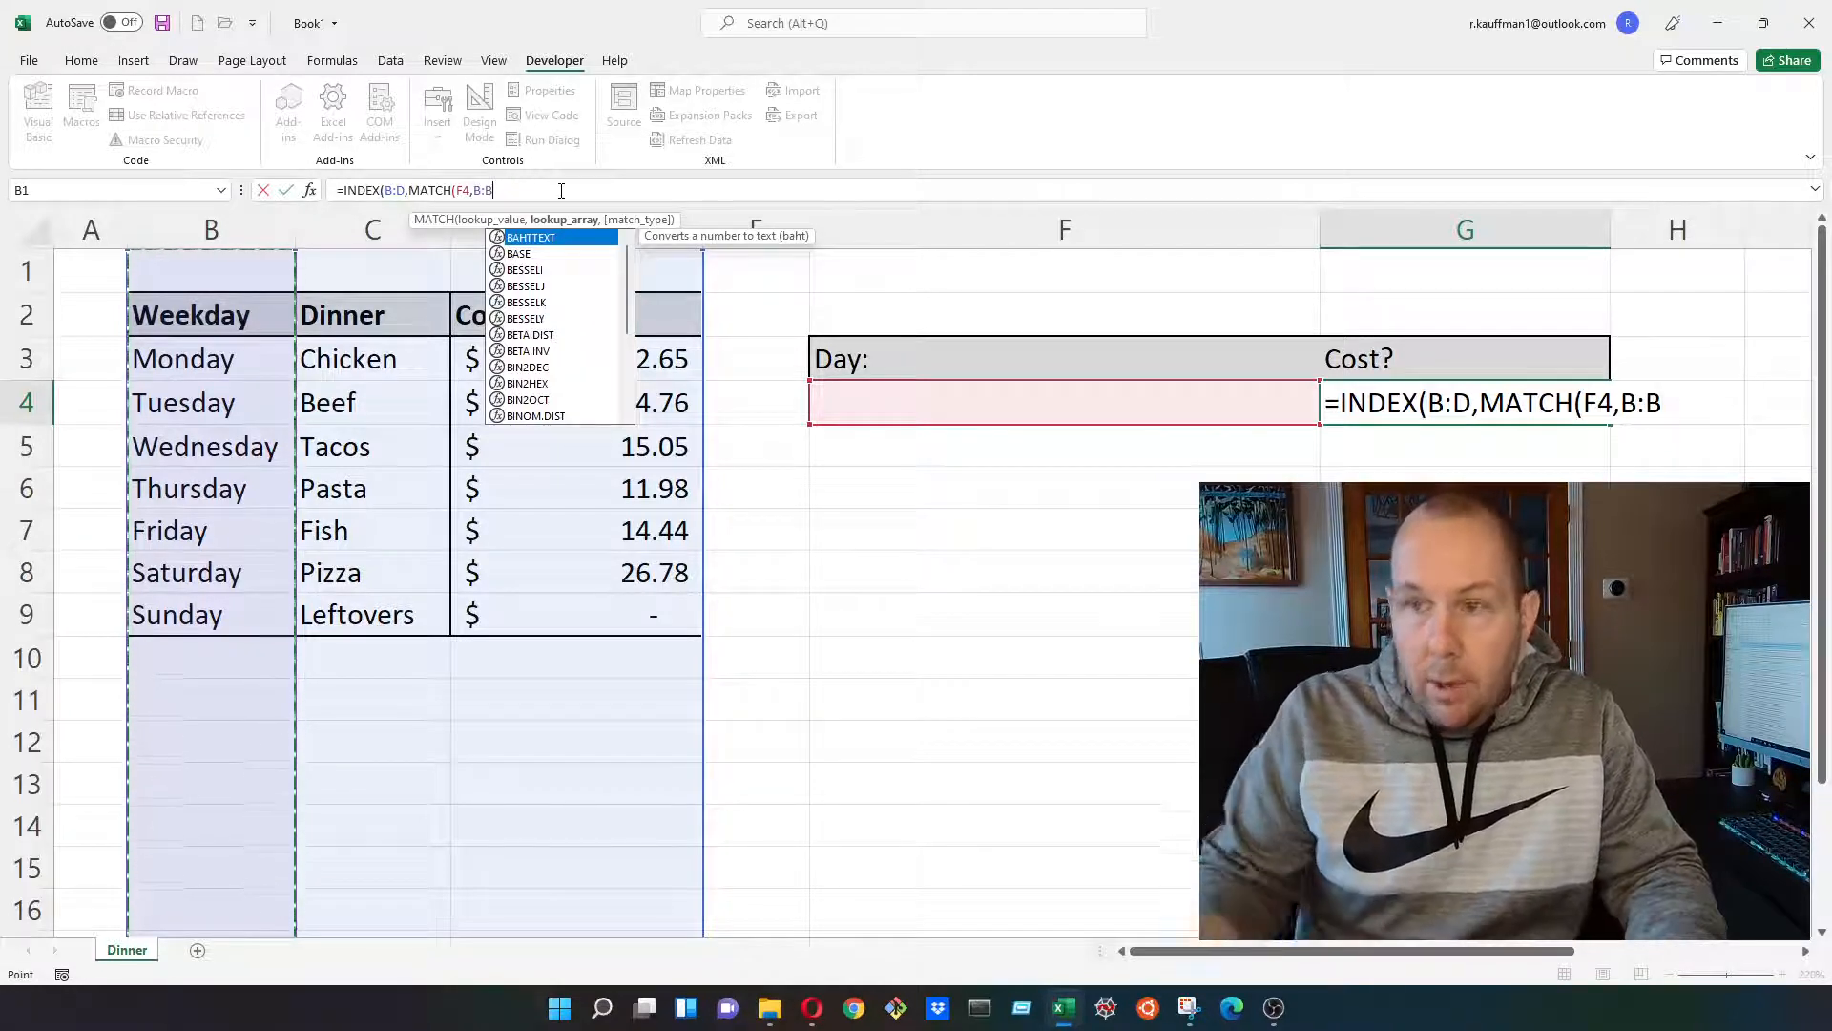
text(,)
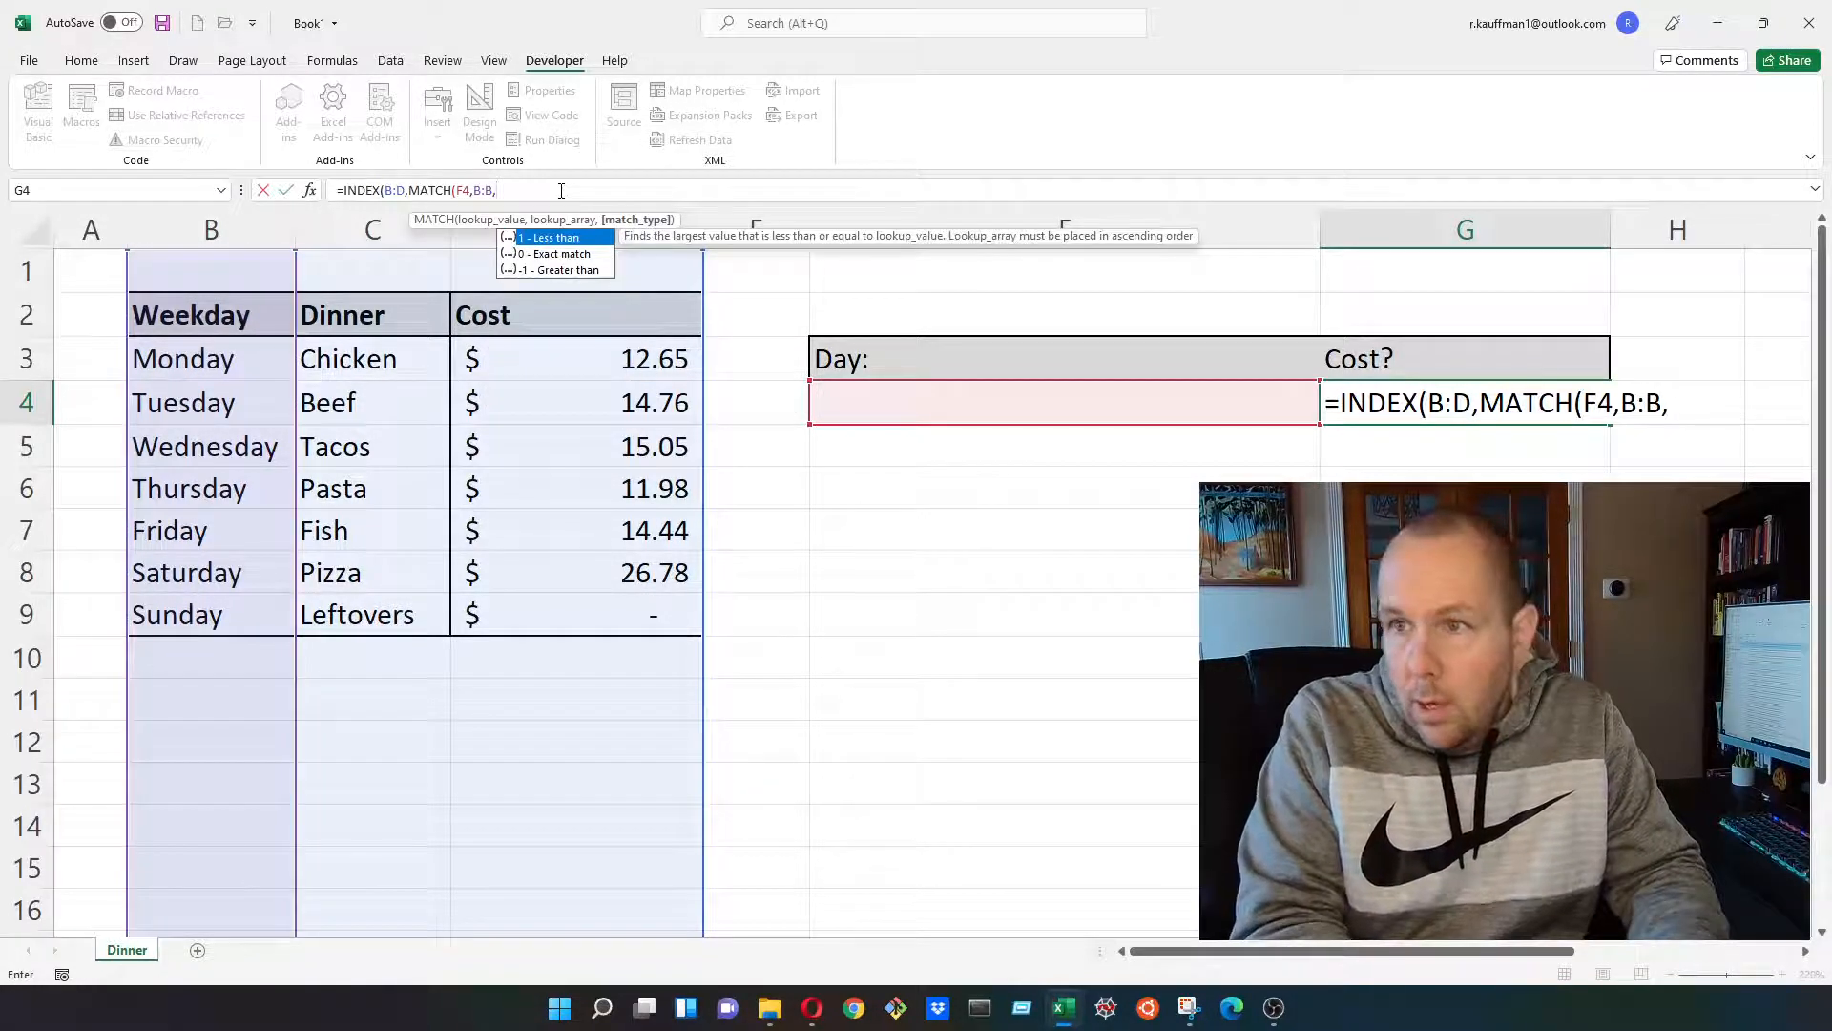
text(0)
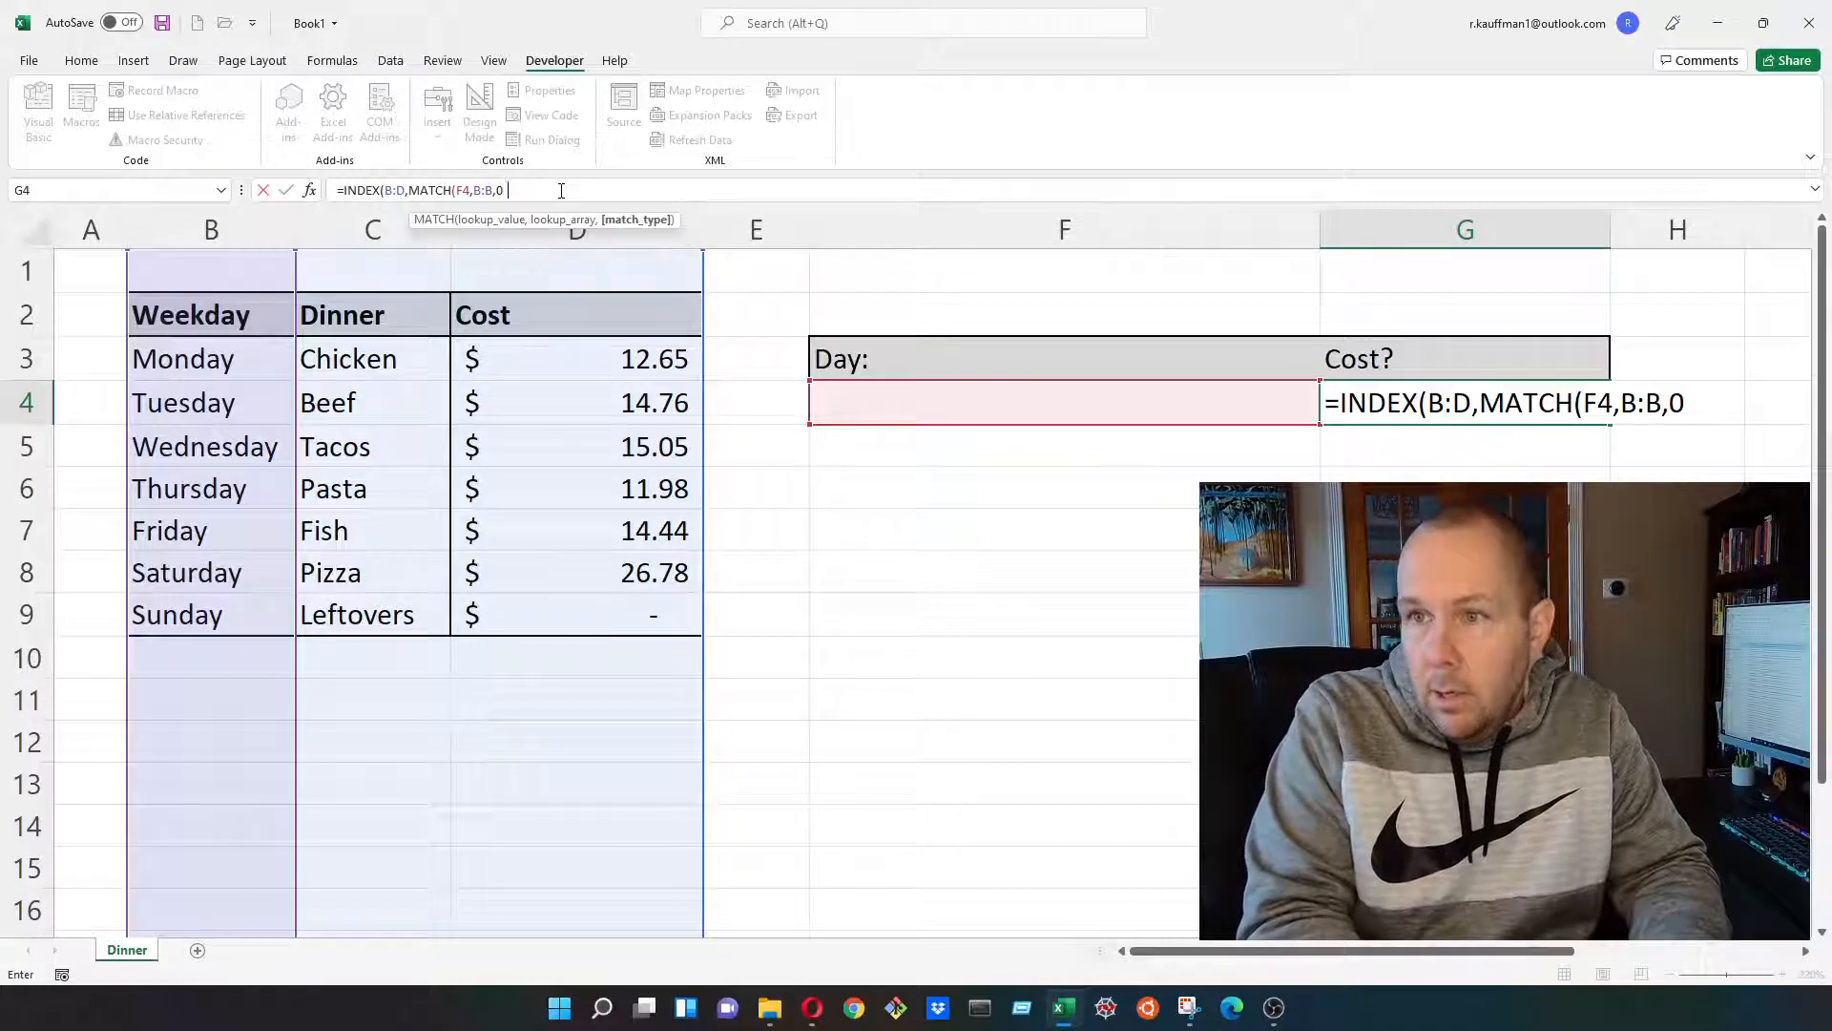
text())
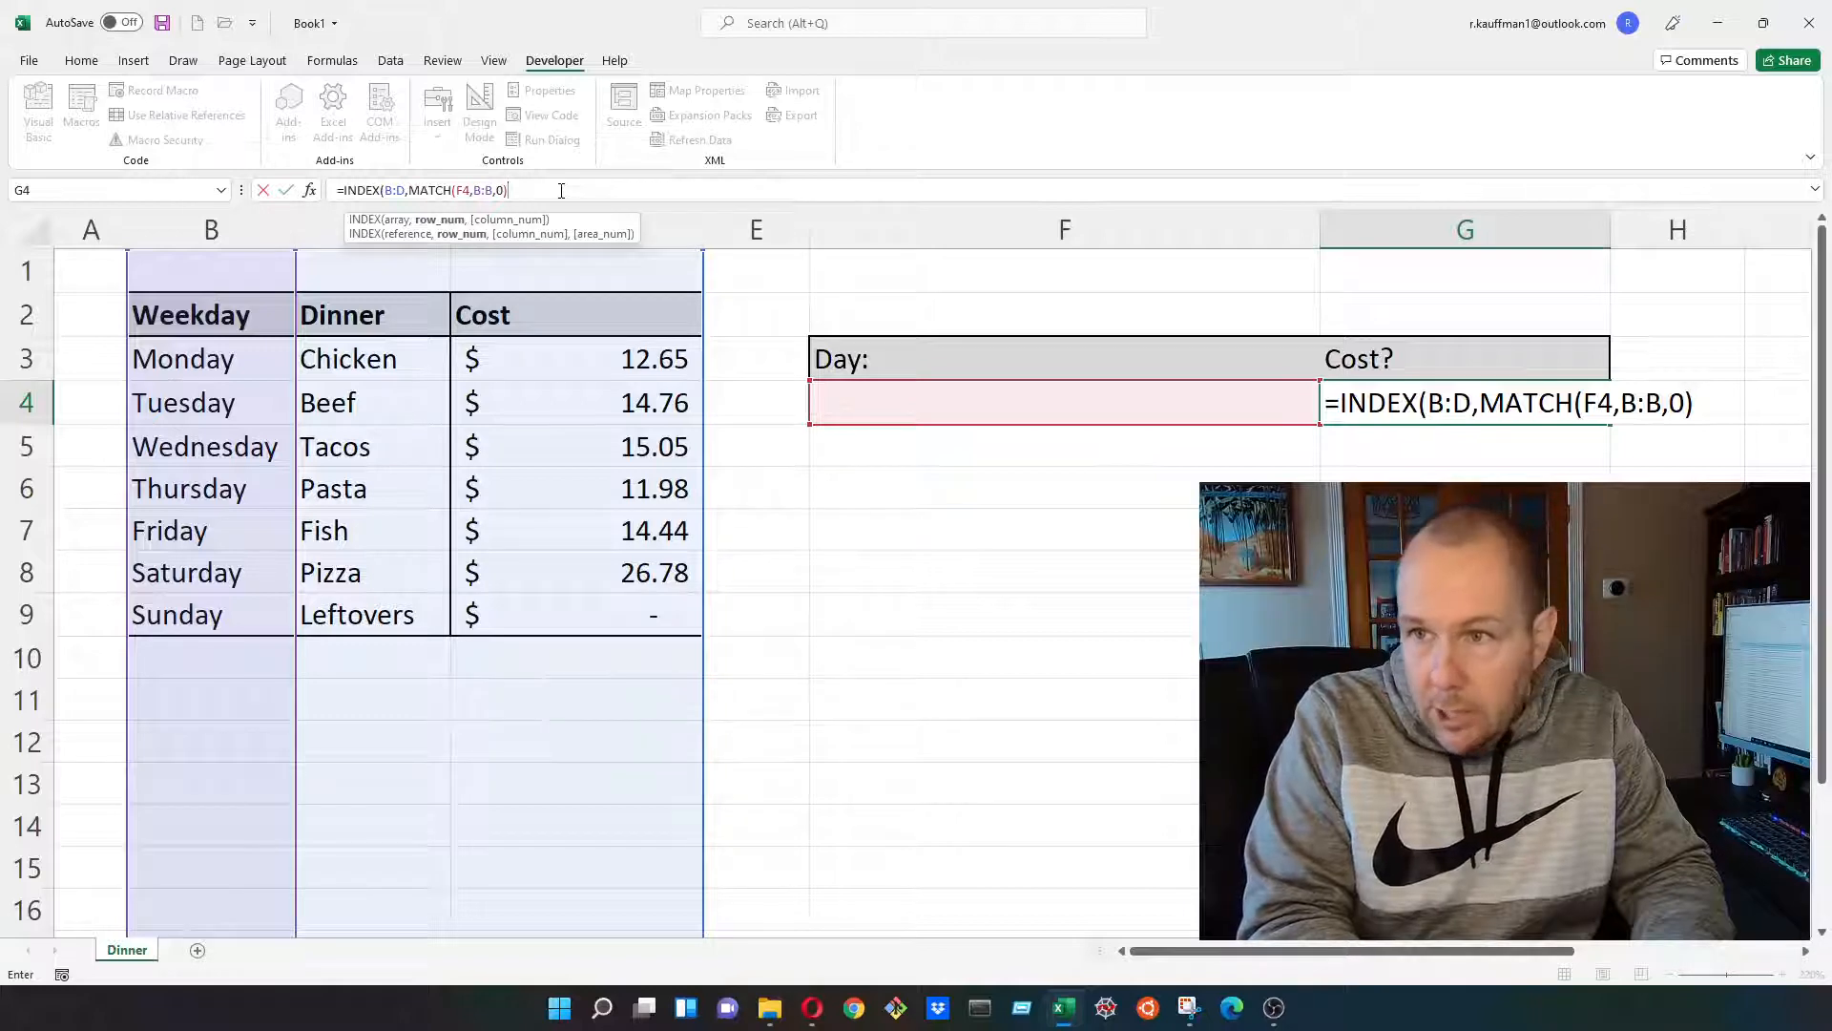
Finish the formula with column number 3 and enter the completed INDEX/MATCH in G4
text(,)
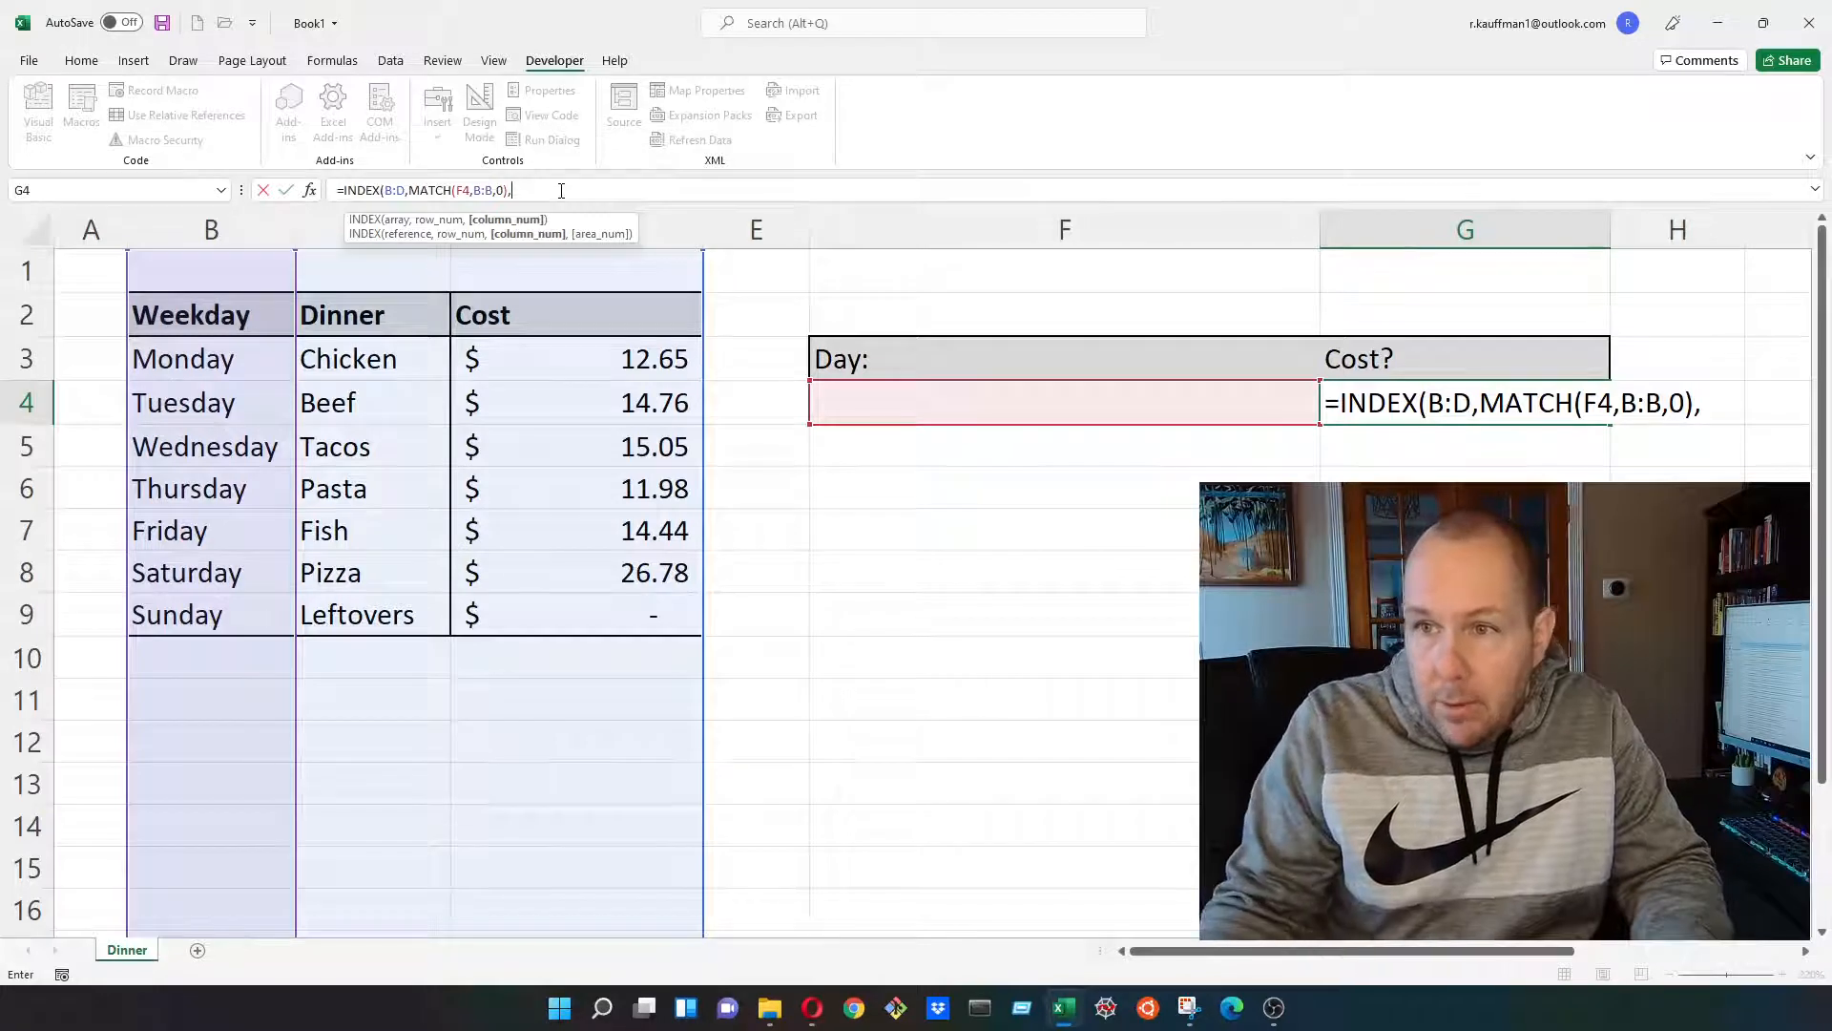
click(210, 229)
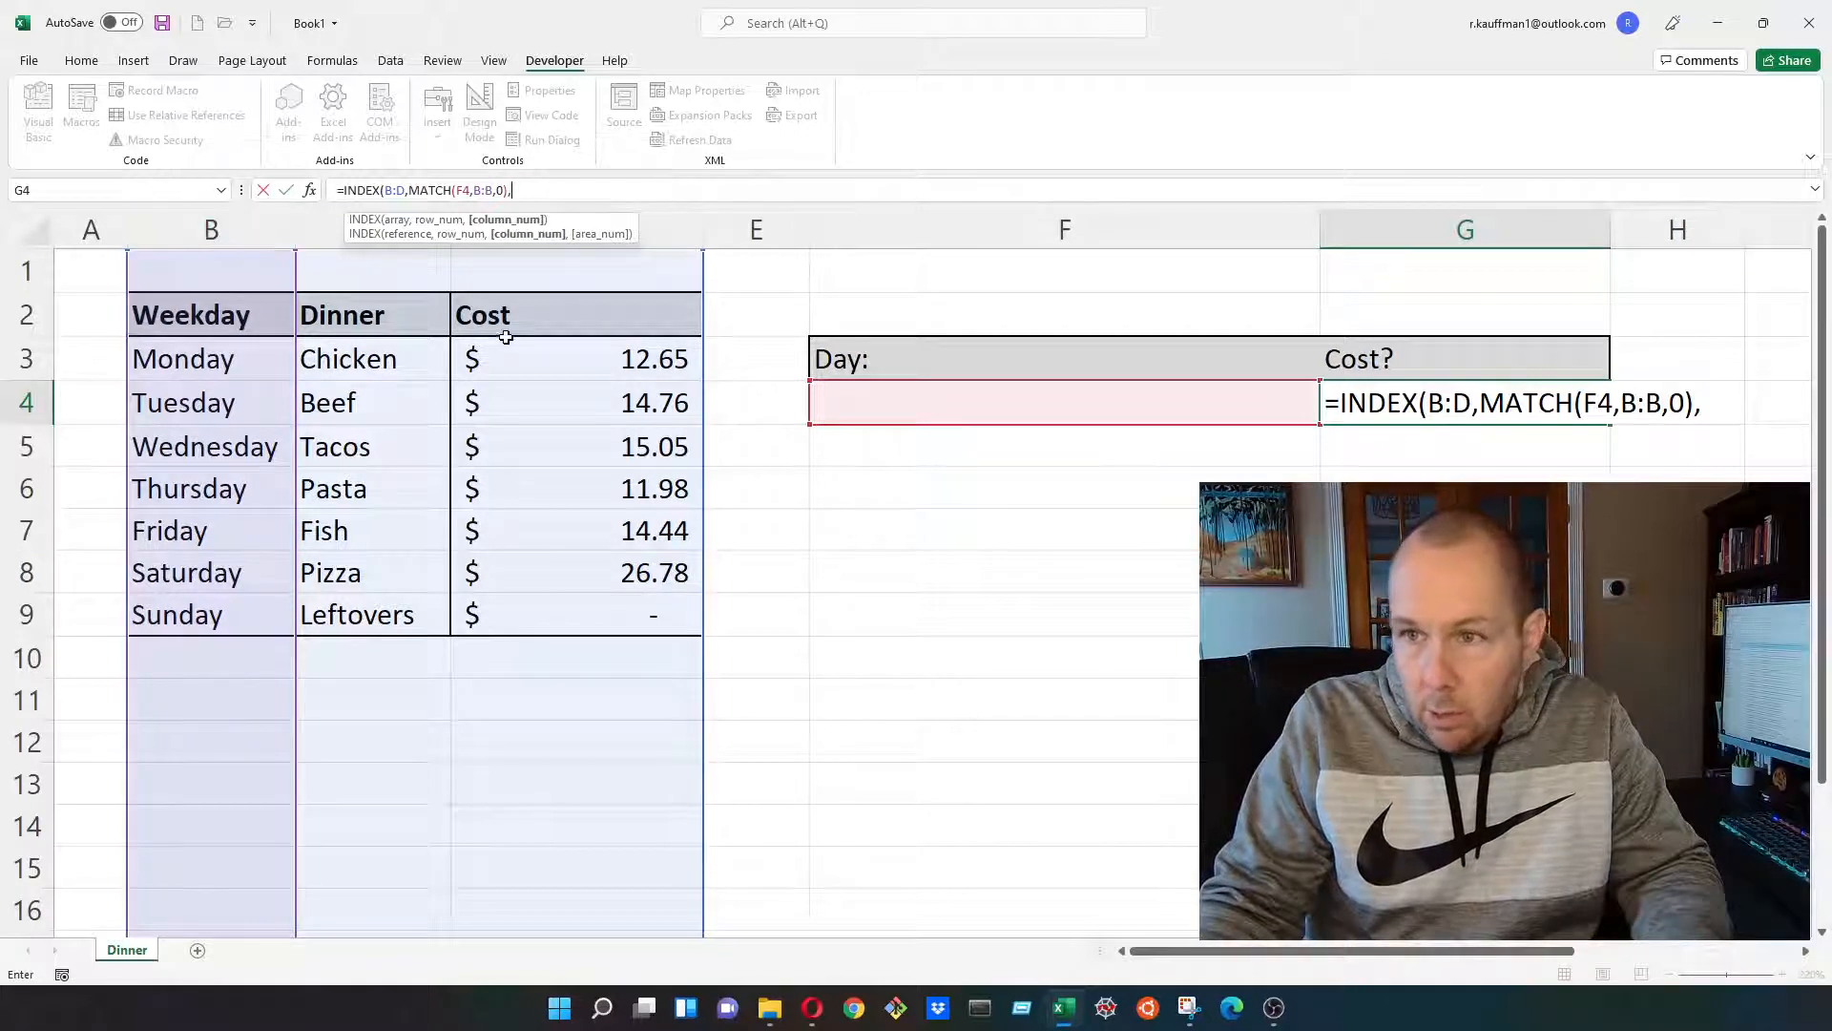
mouse_move(197, 290)
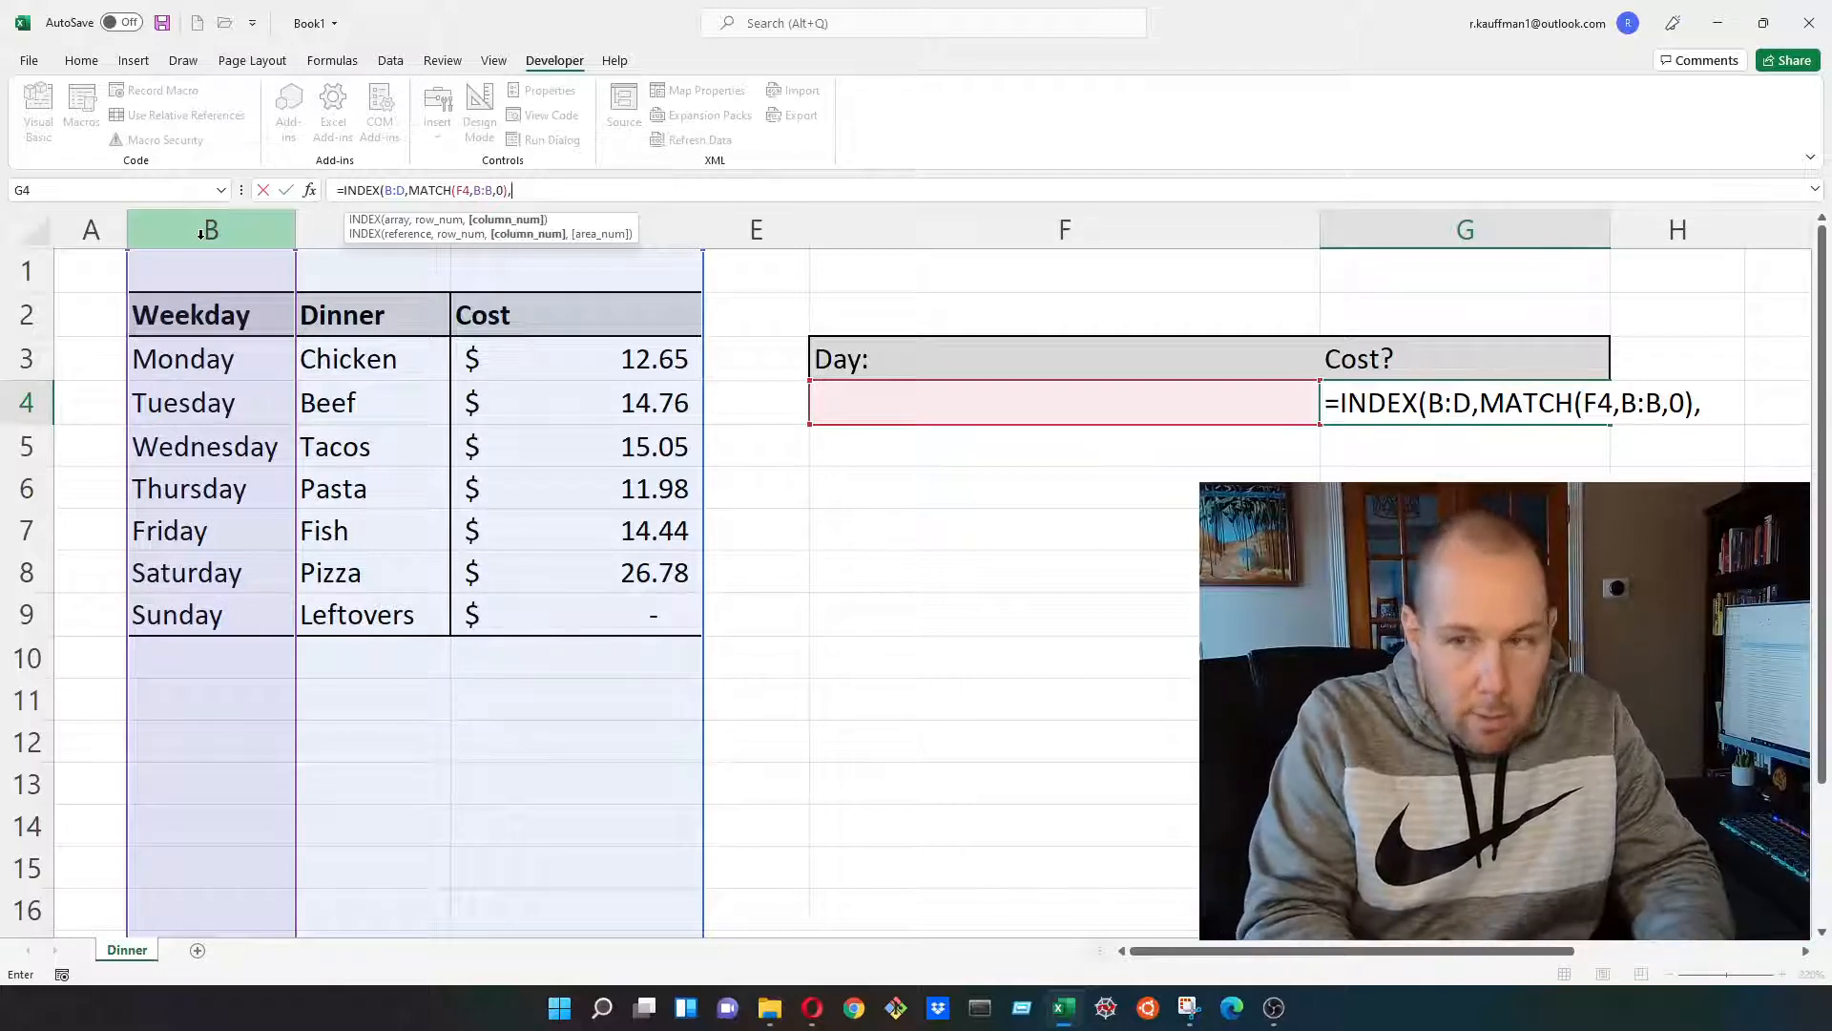
text(3)
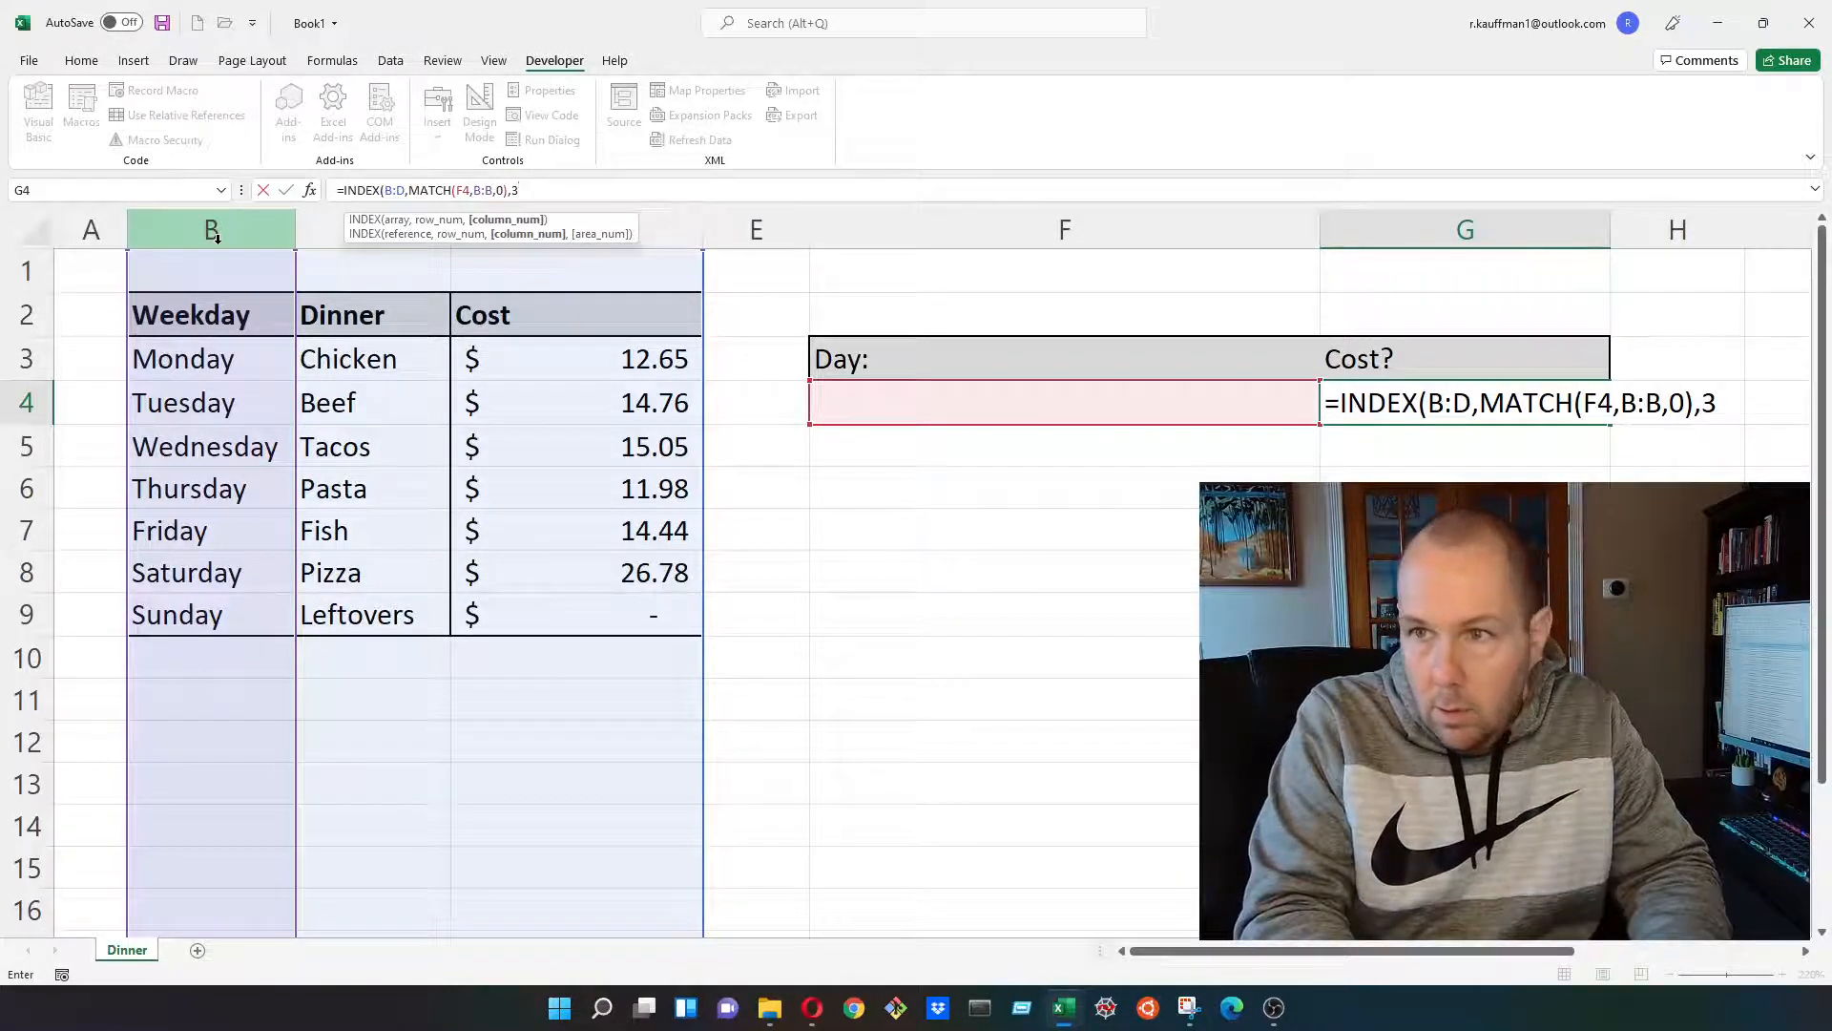
key(Enter)
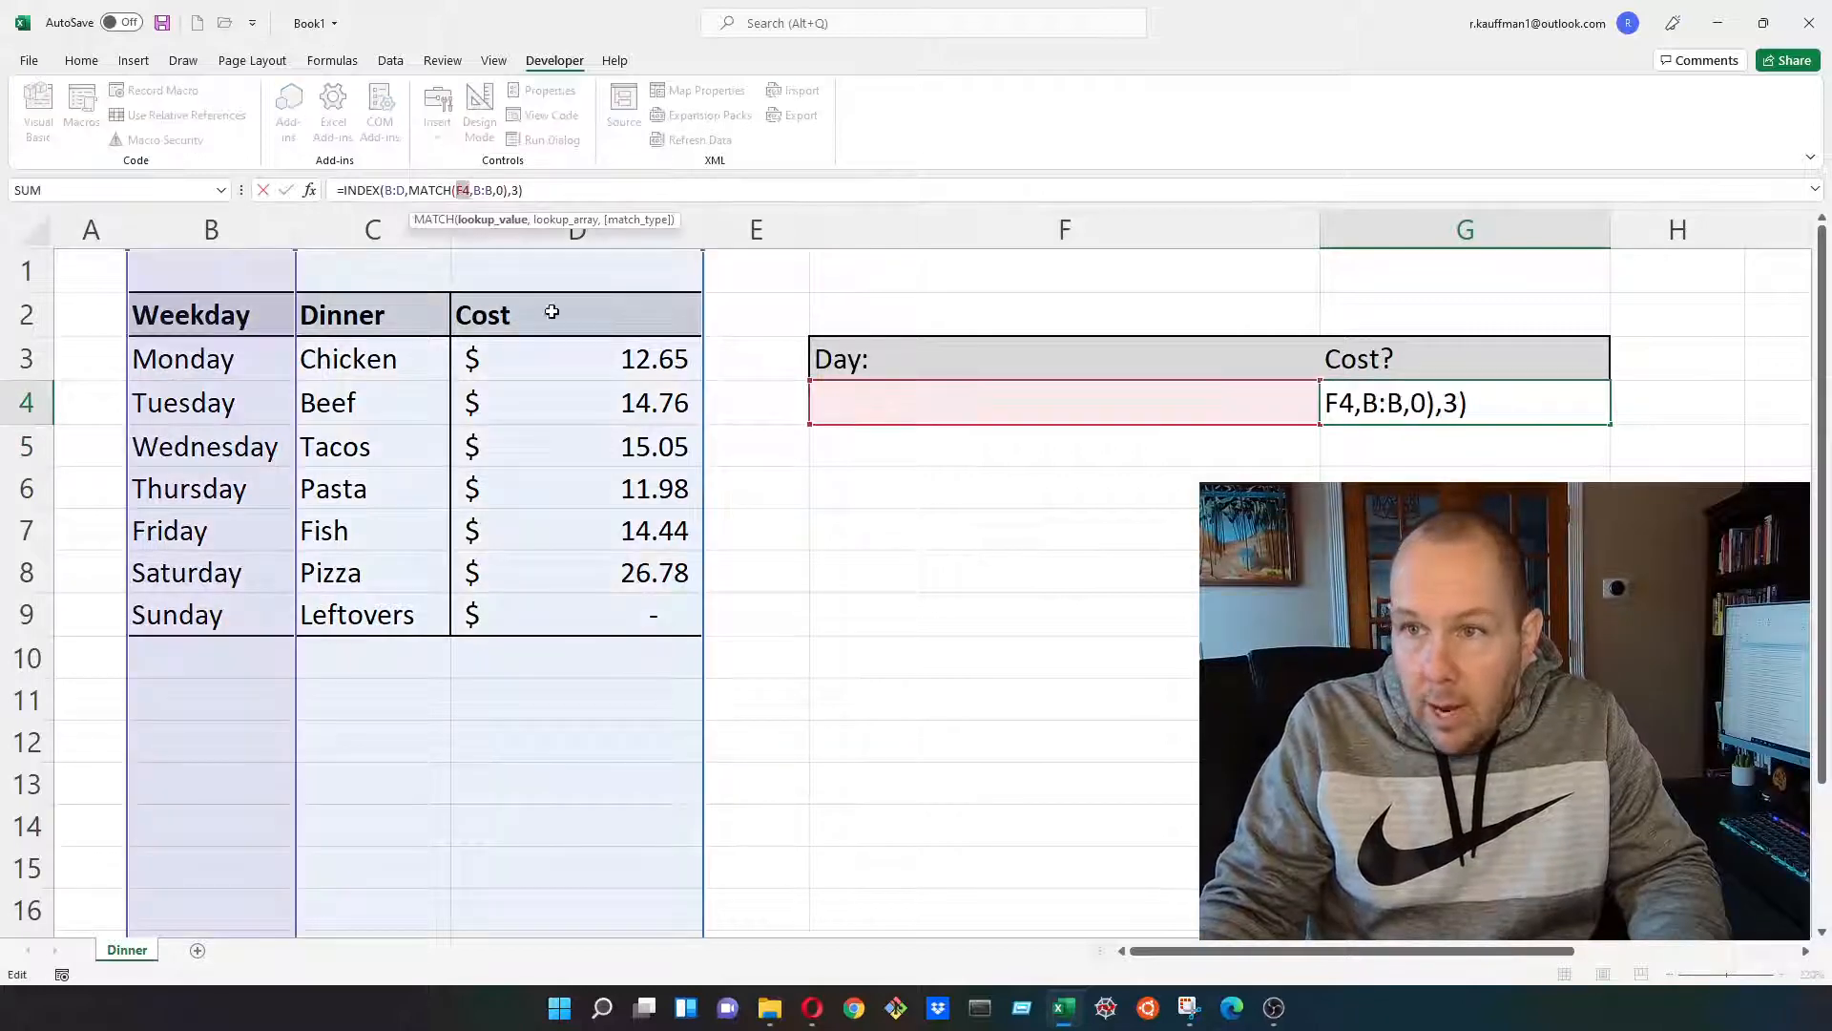
key(Enter)
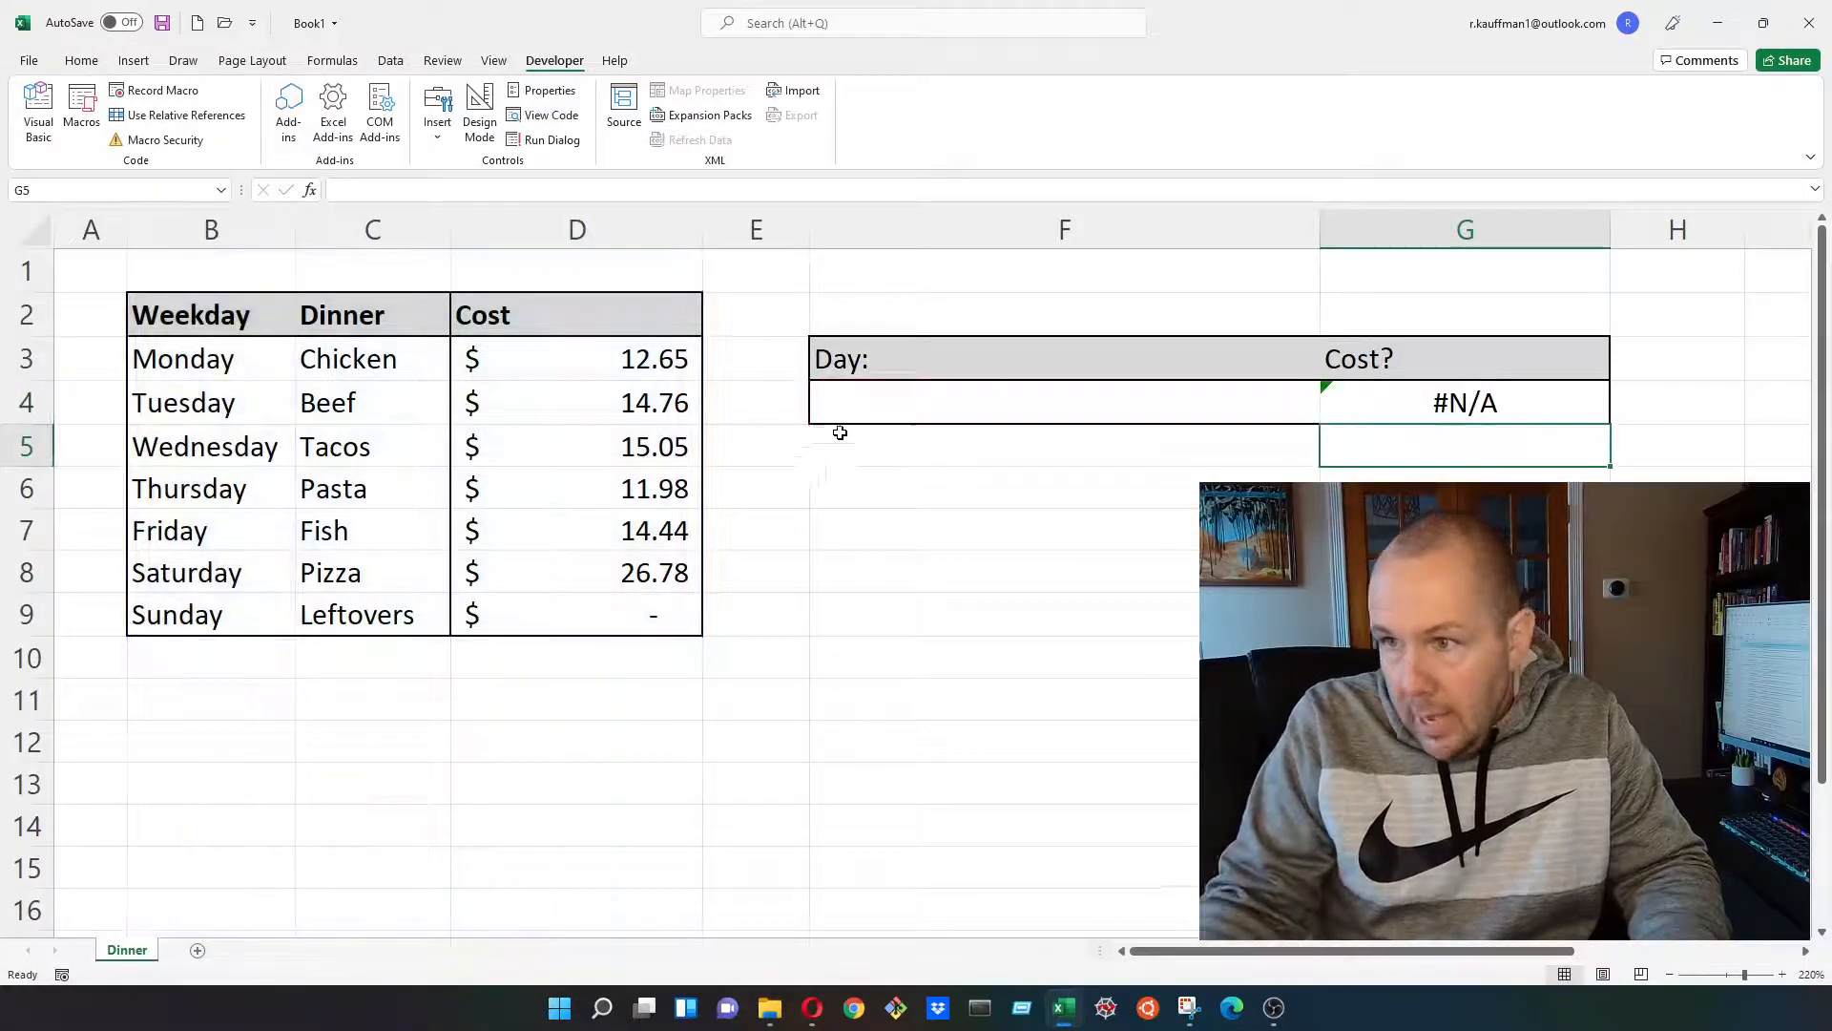
Test F4 with Monday, then enter Thursday so G4 returns 11.98
click(886, 401)
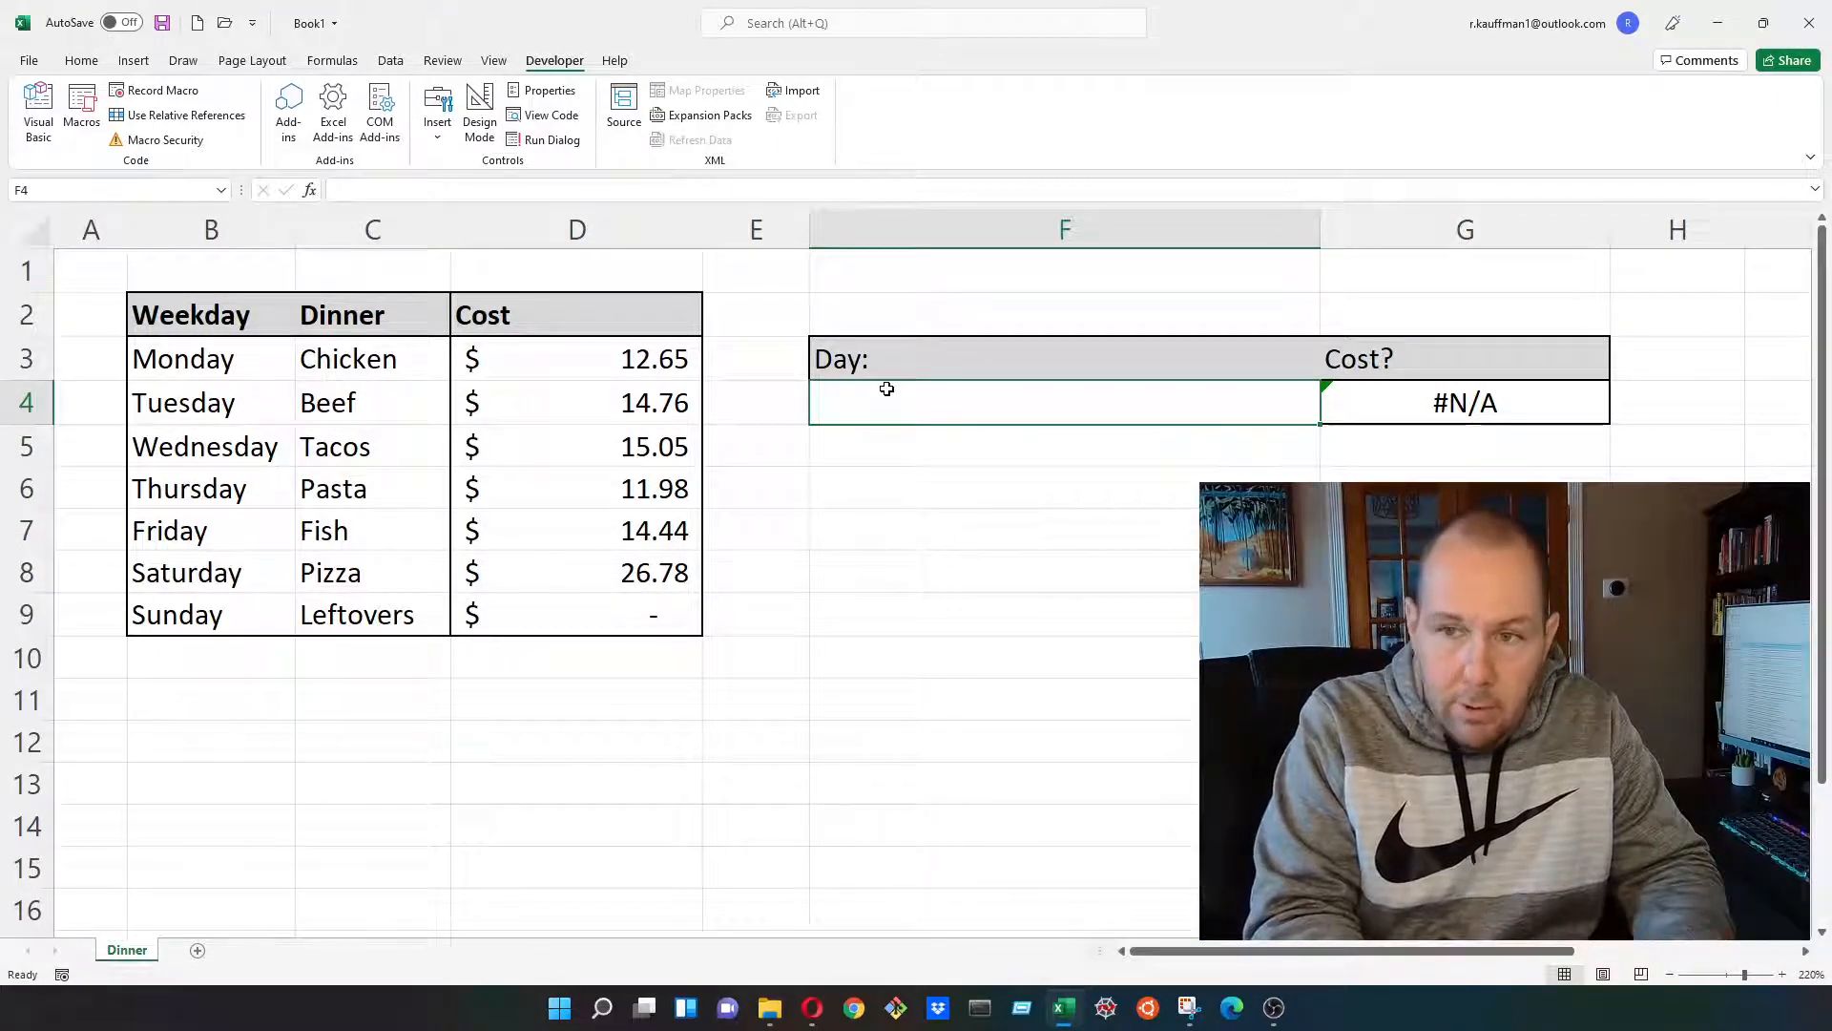
text(Monday)
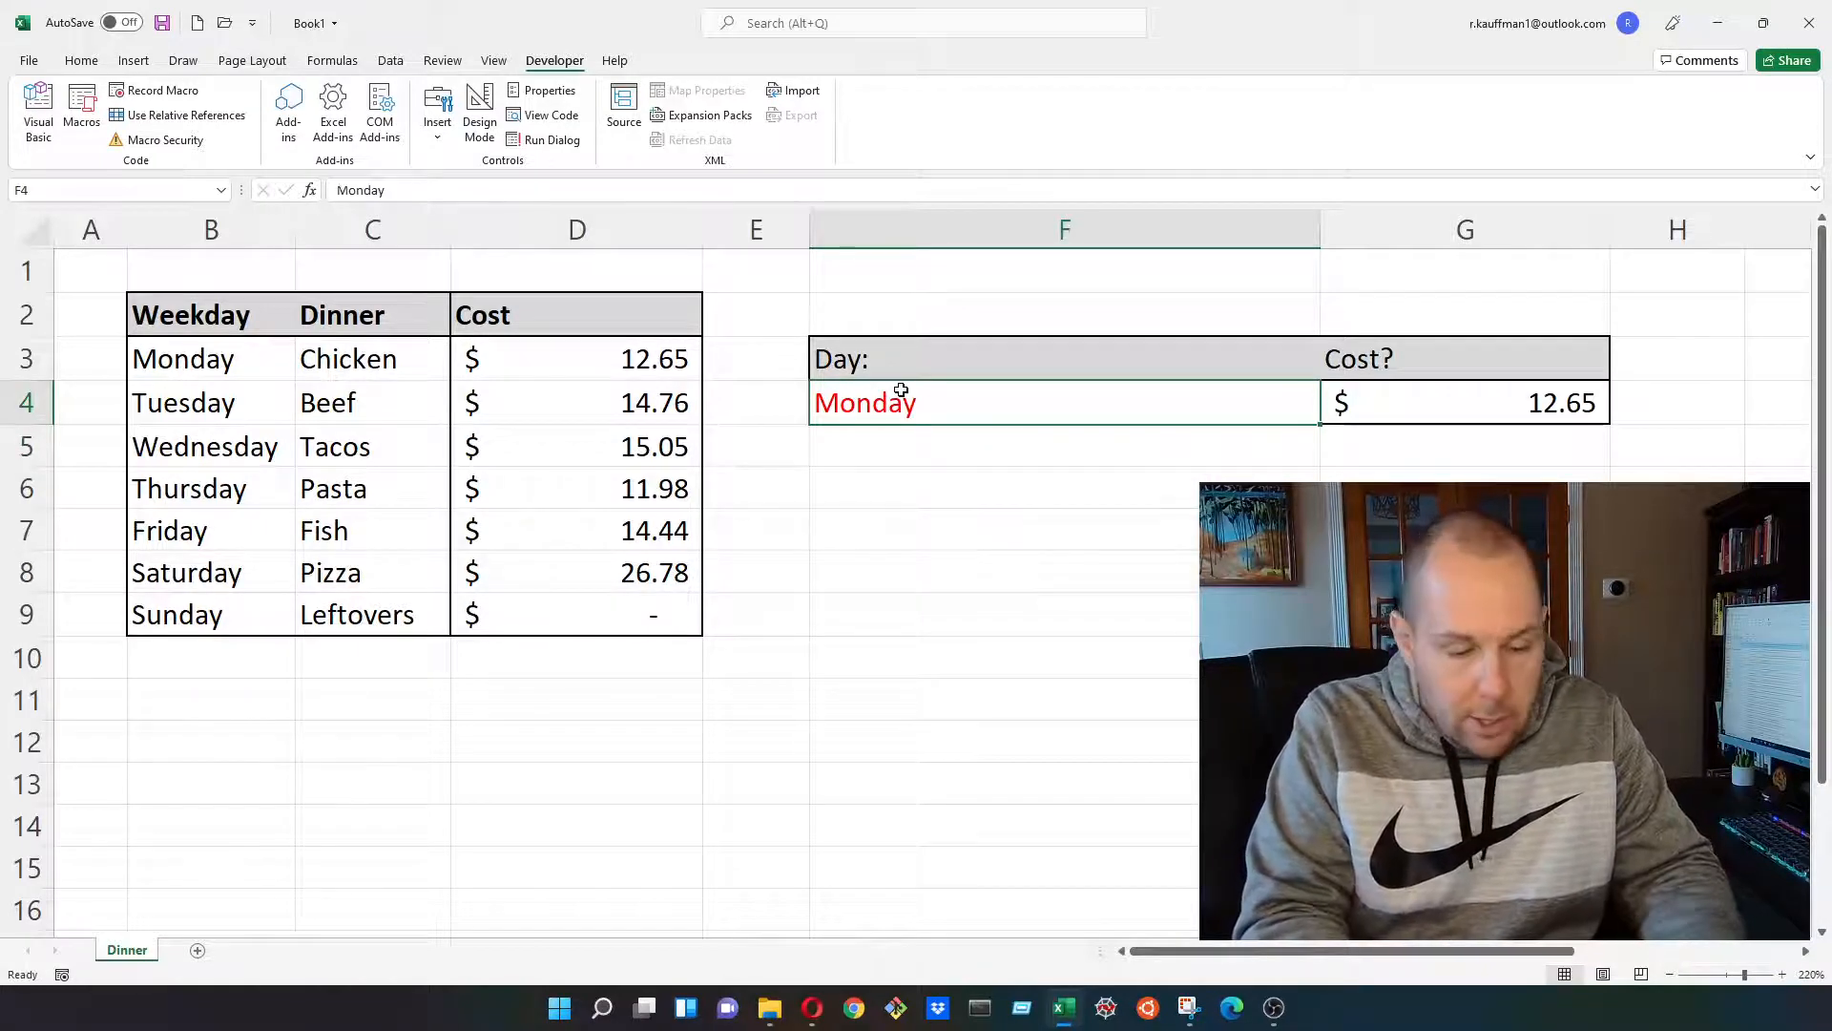
text(Thursday)
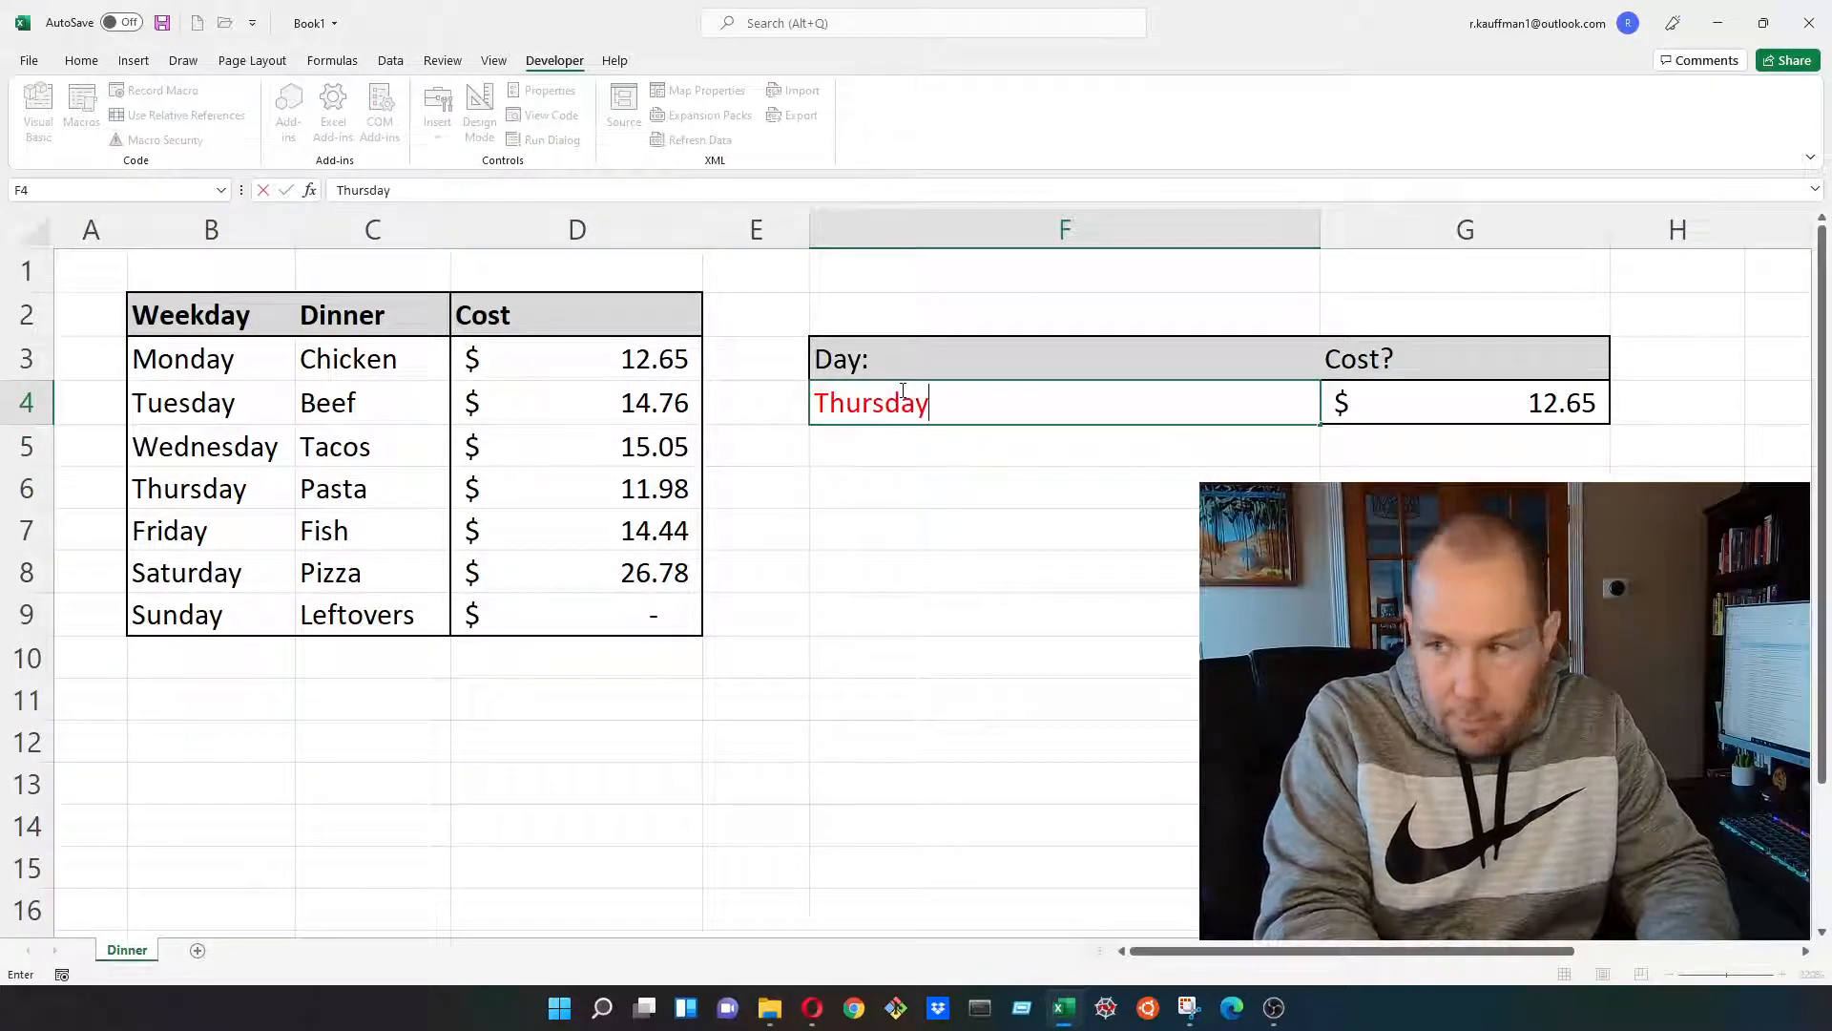
key(Enter)
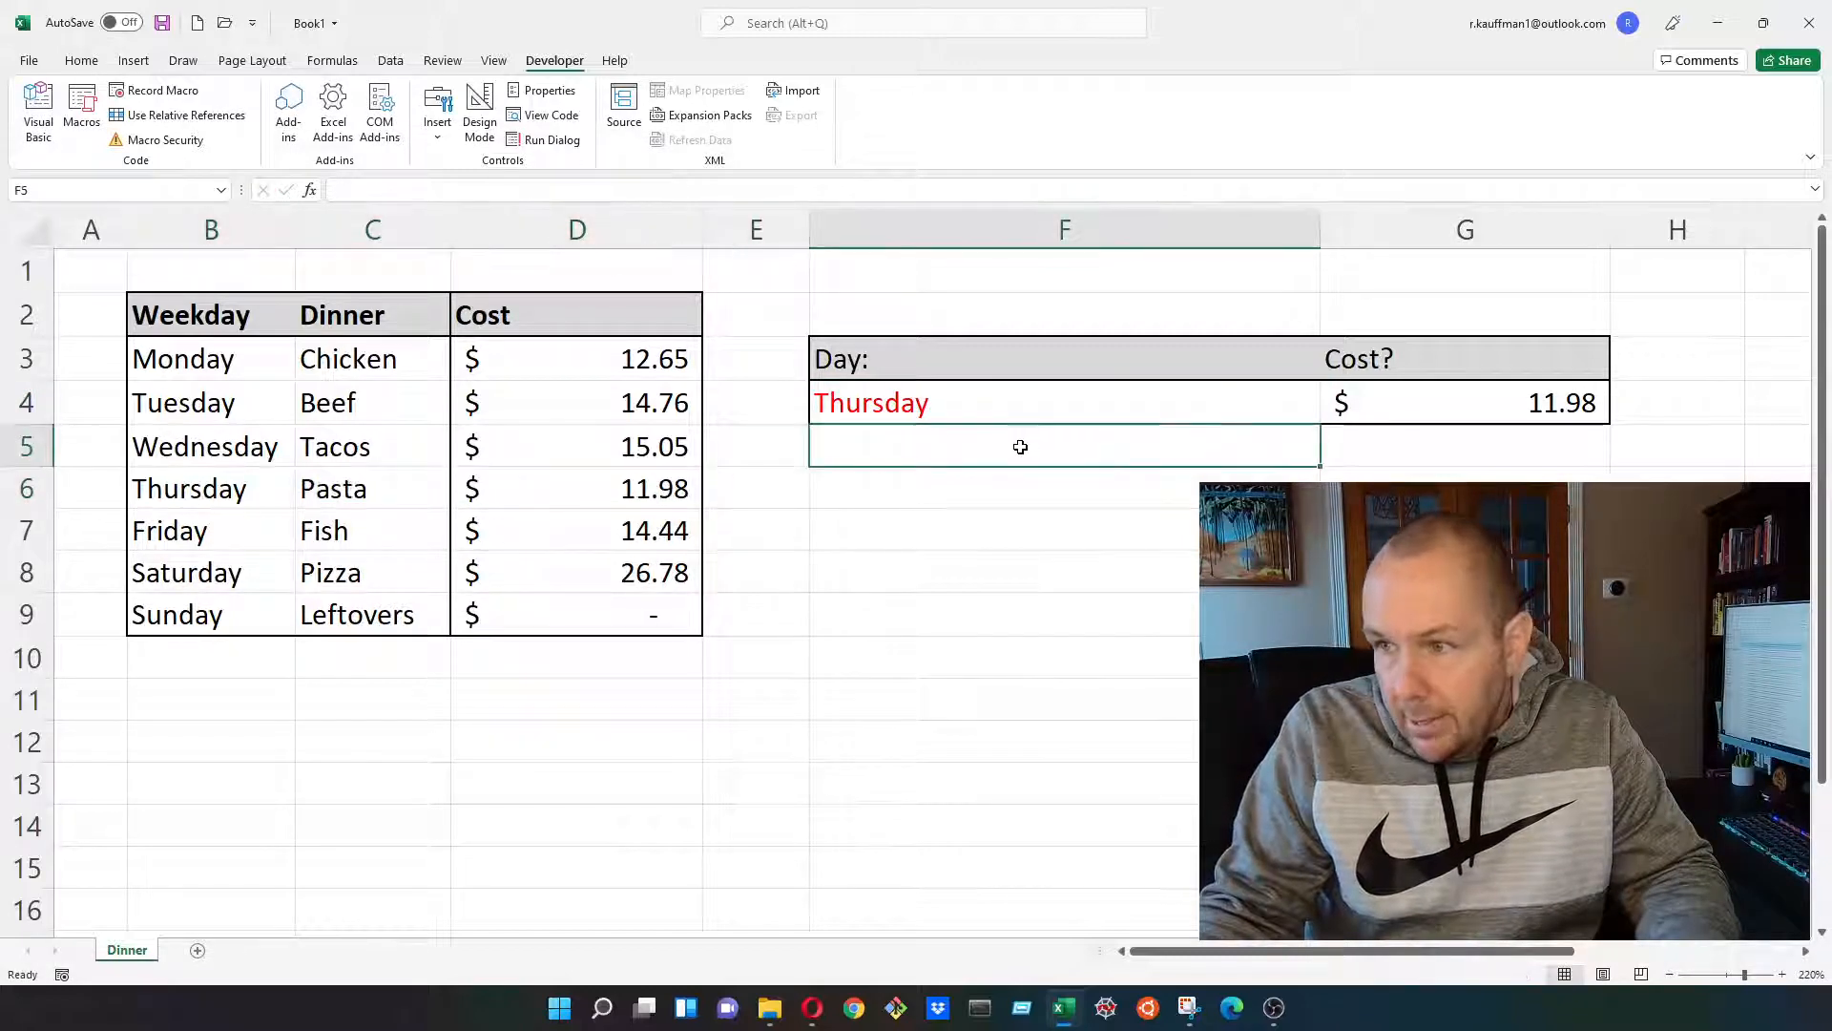
click(1466, 445)
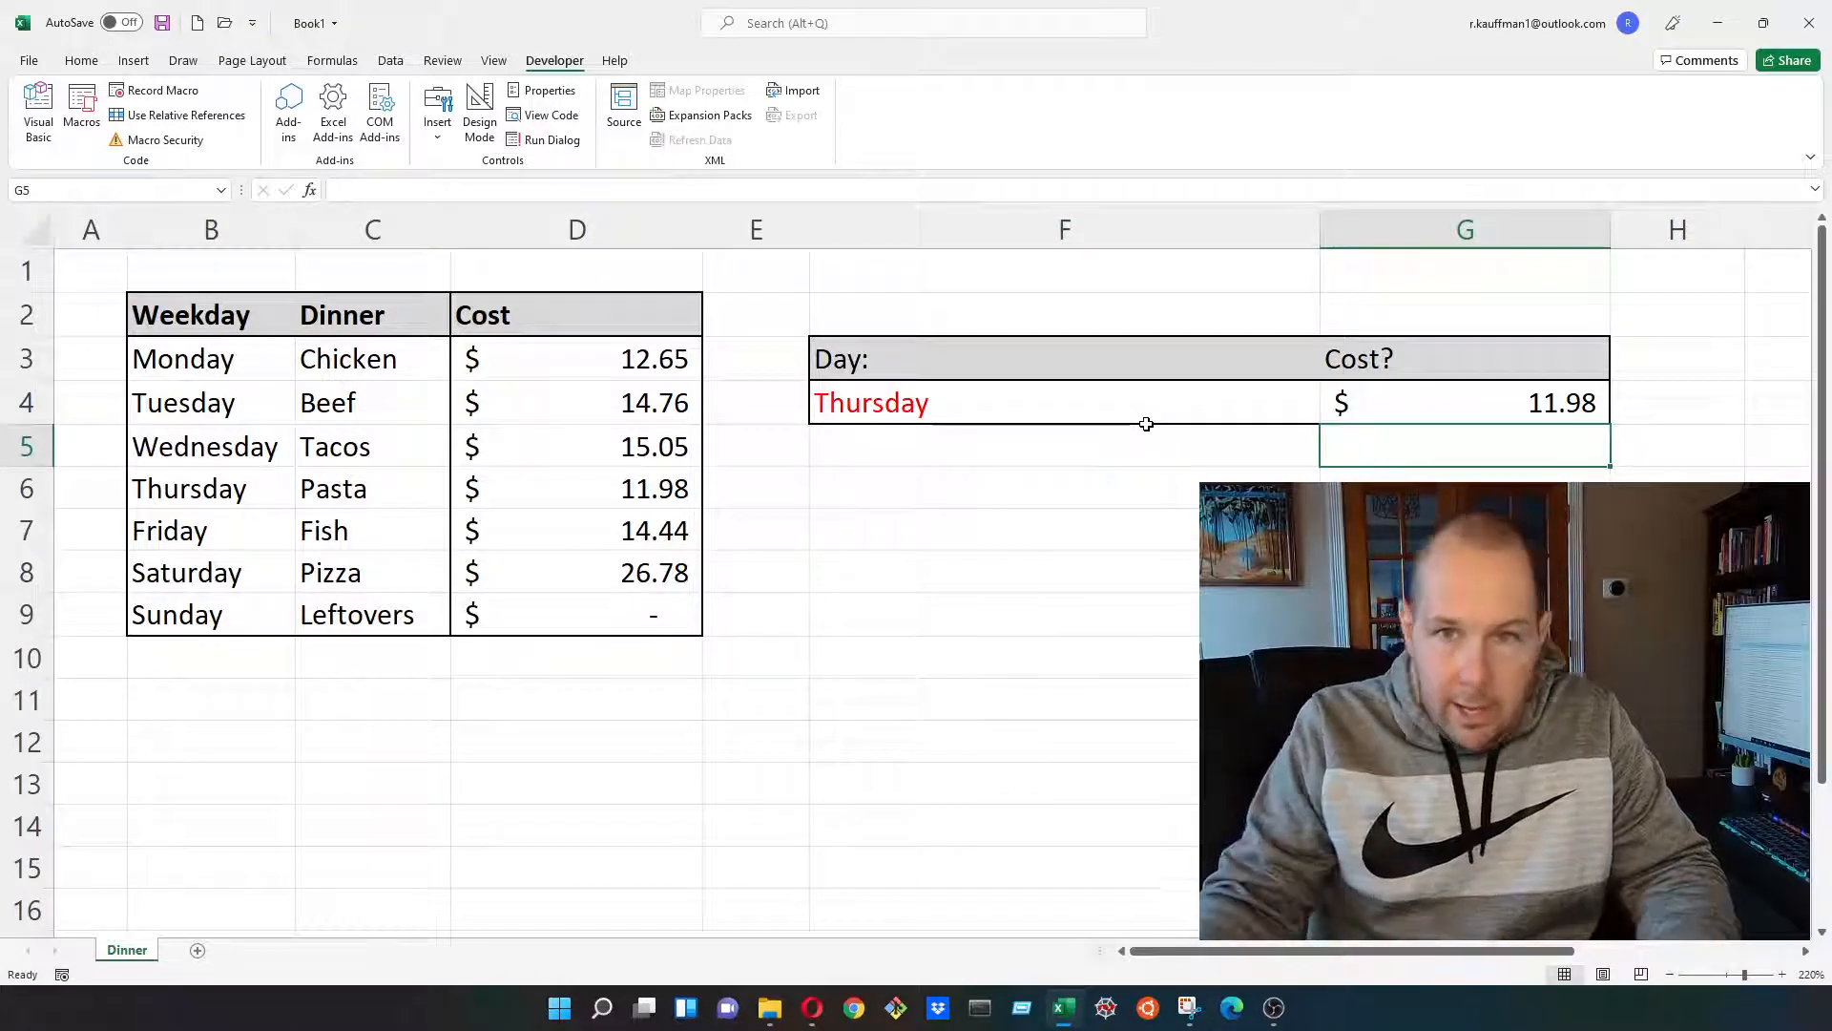
mouse_move(542, 343)
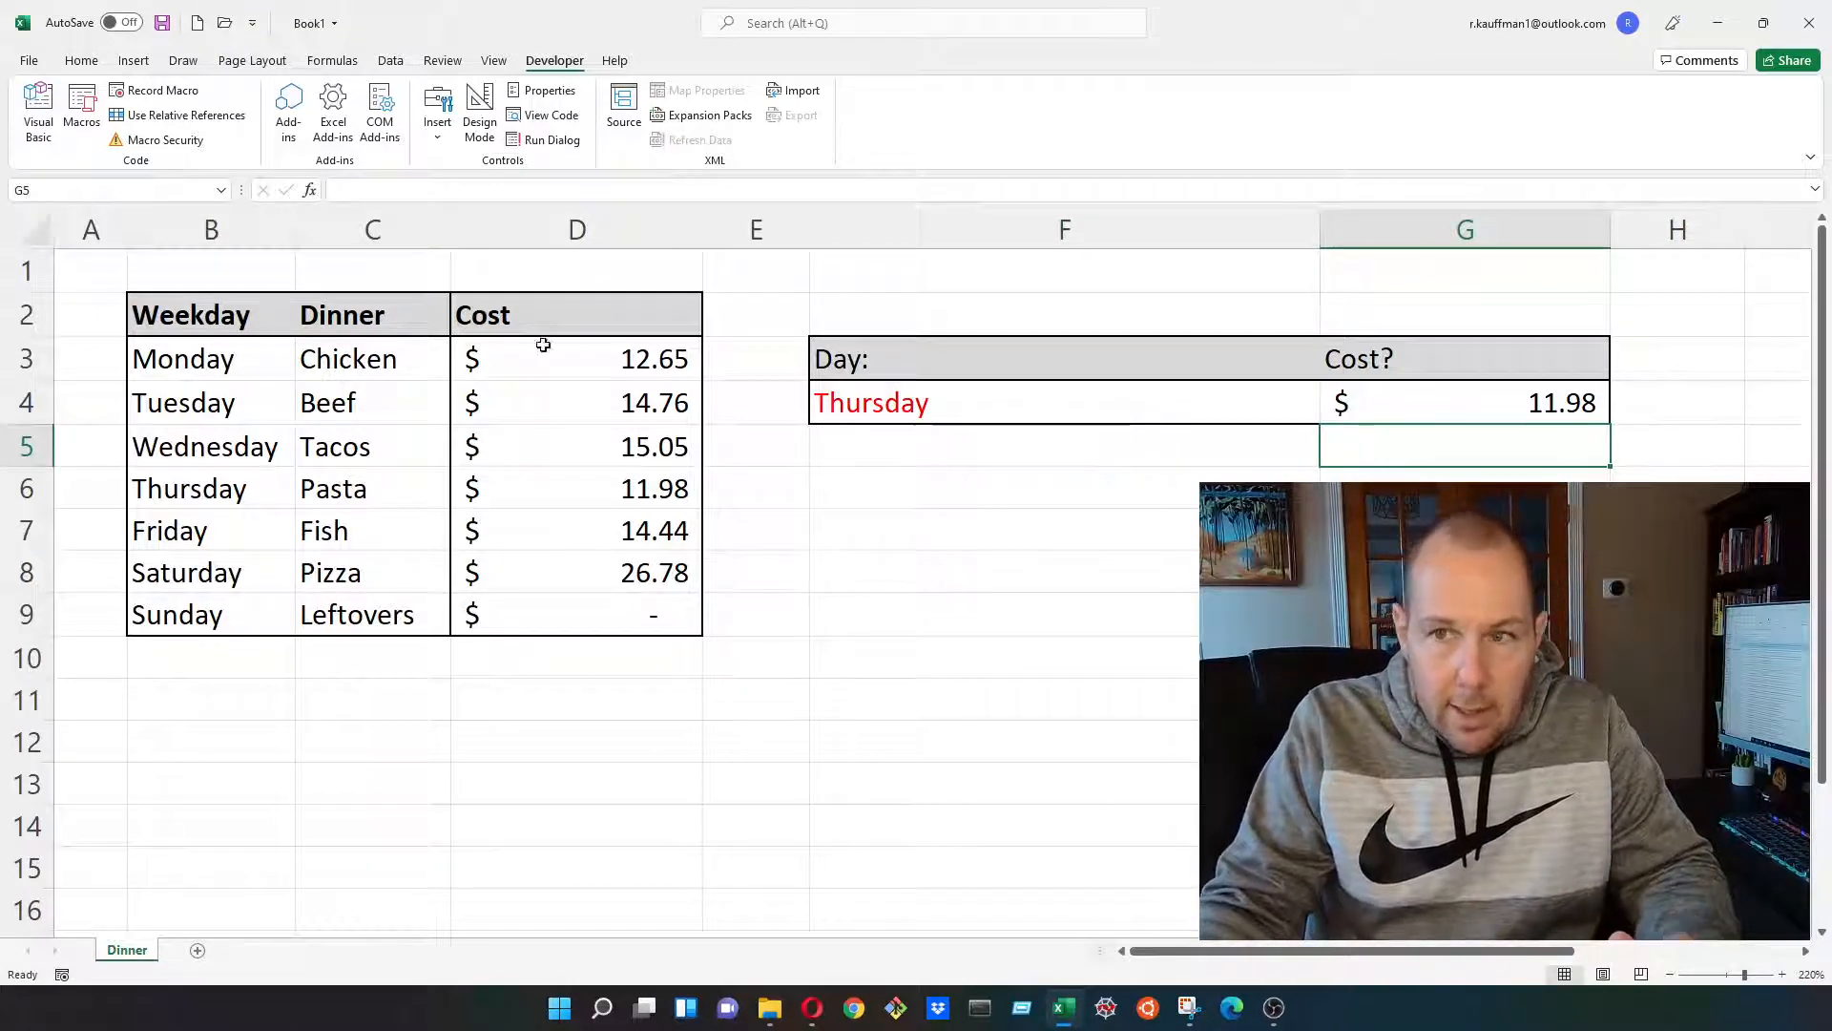
drag(210, 229, 576, 229)
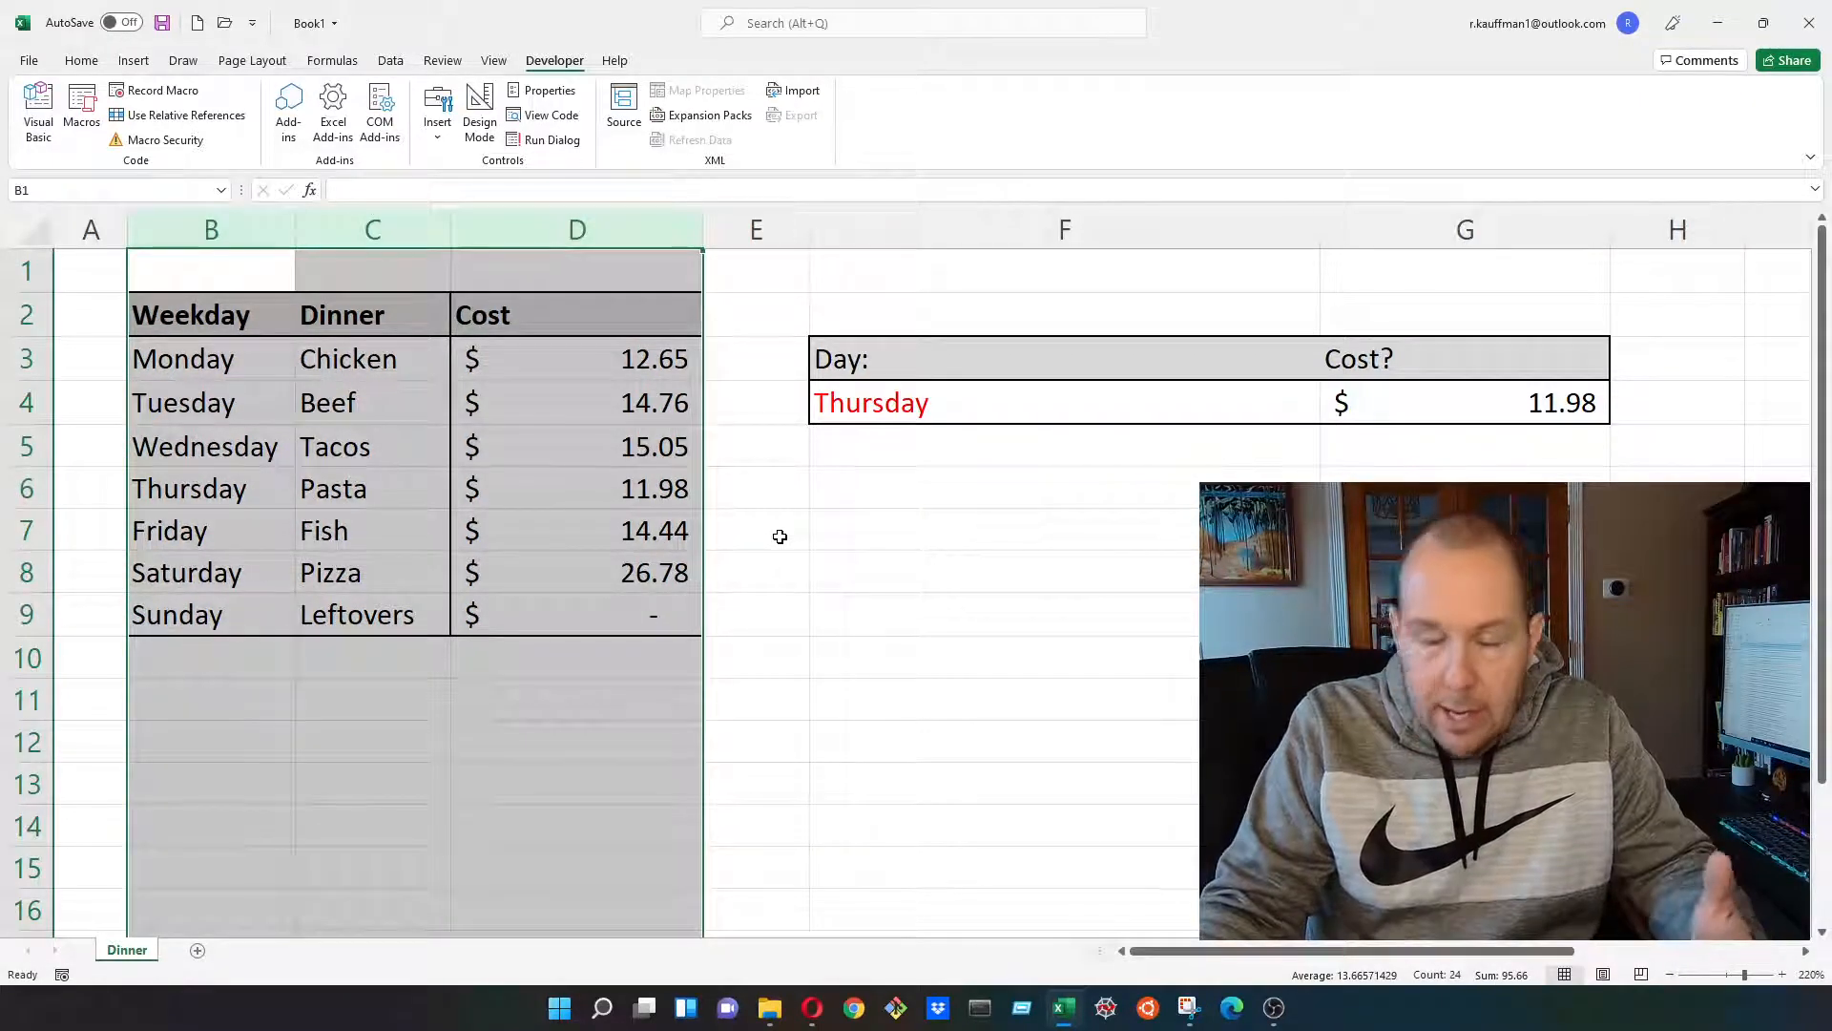
click(756, 531)
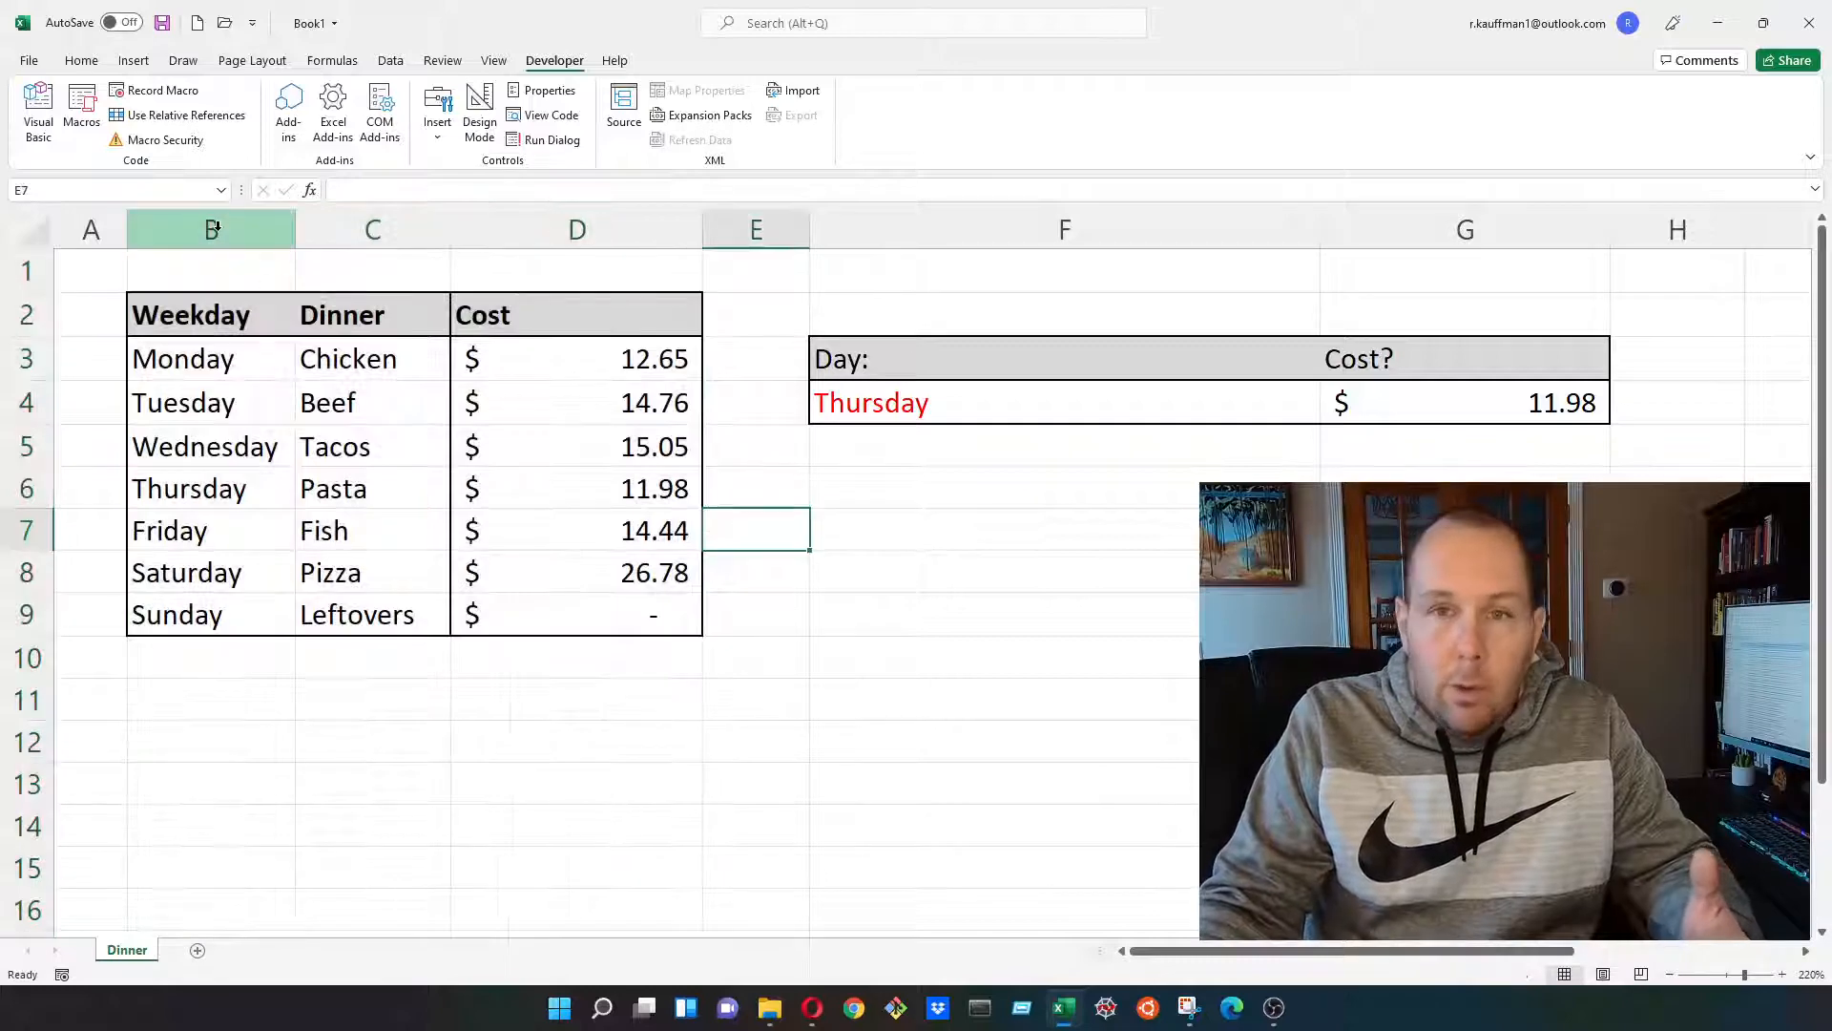
drag(209, 229, 577, 229)
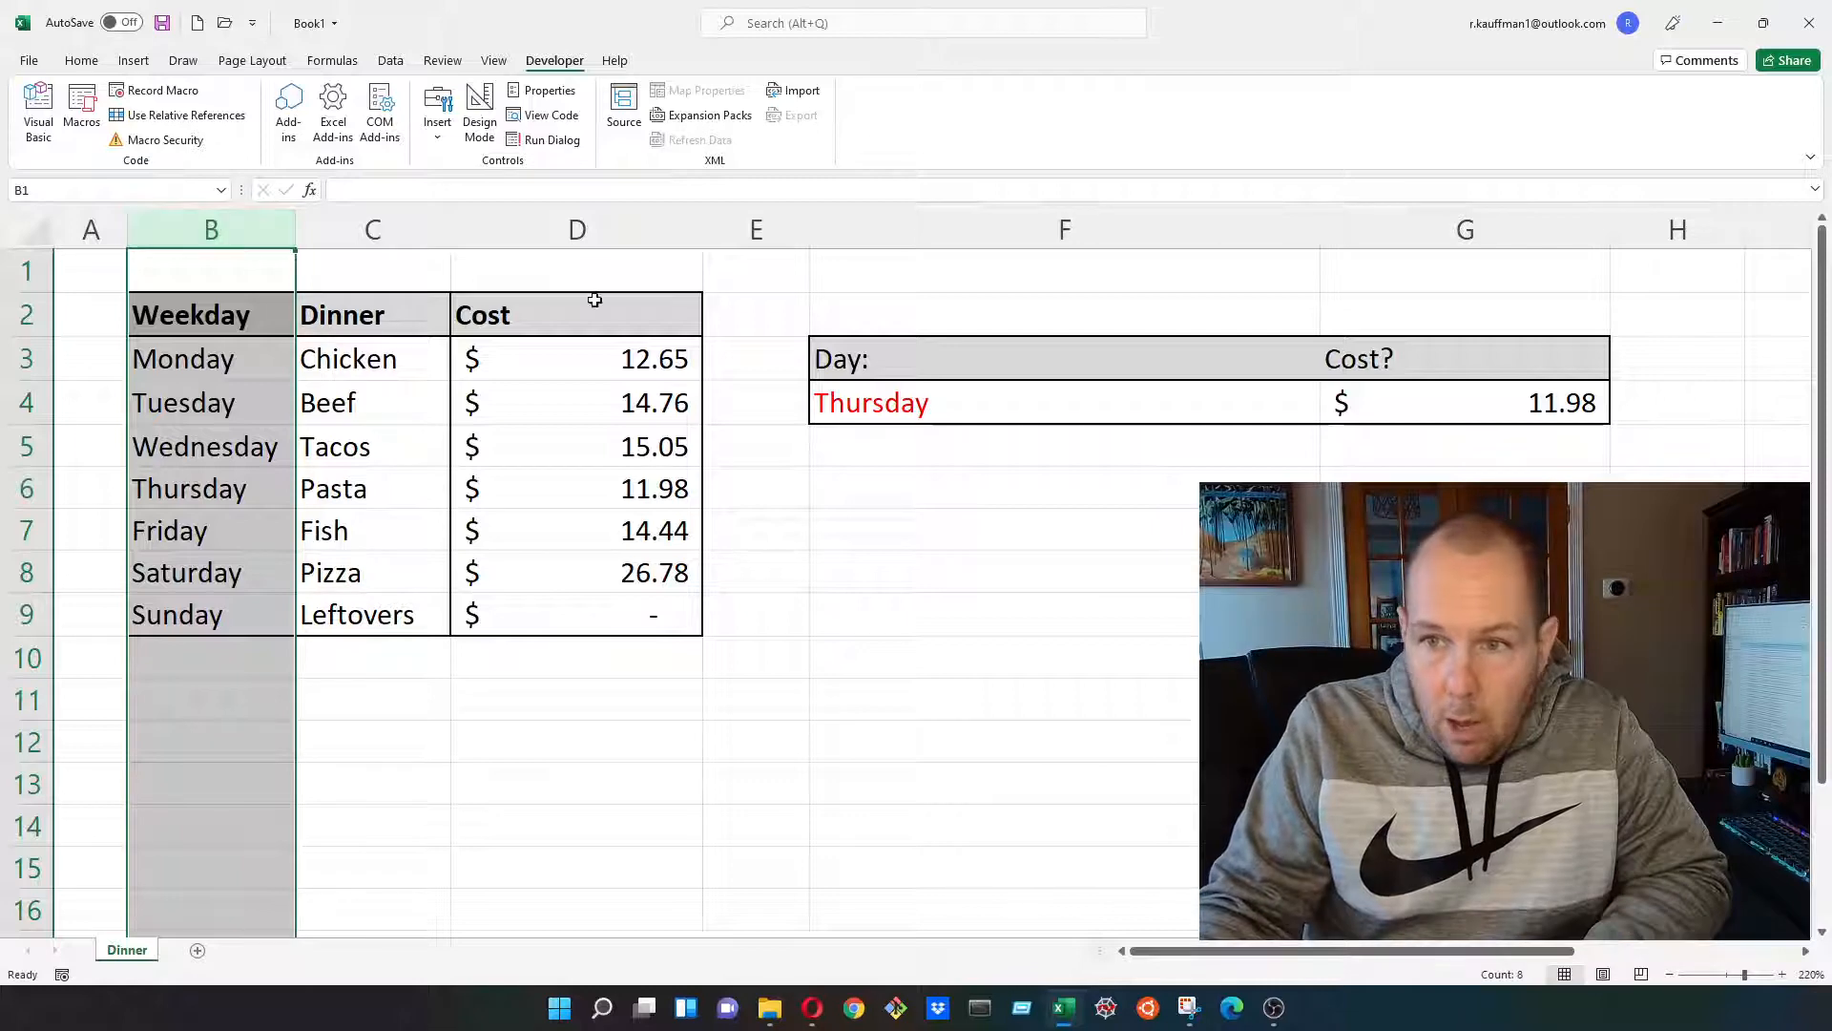
drag(210, 229, 372, 229)
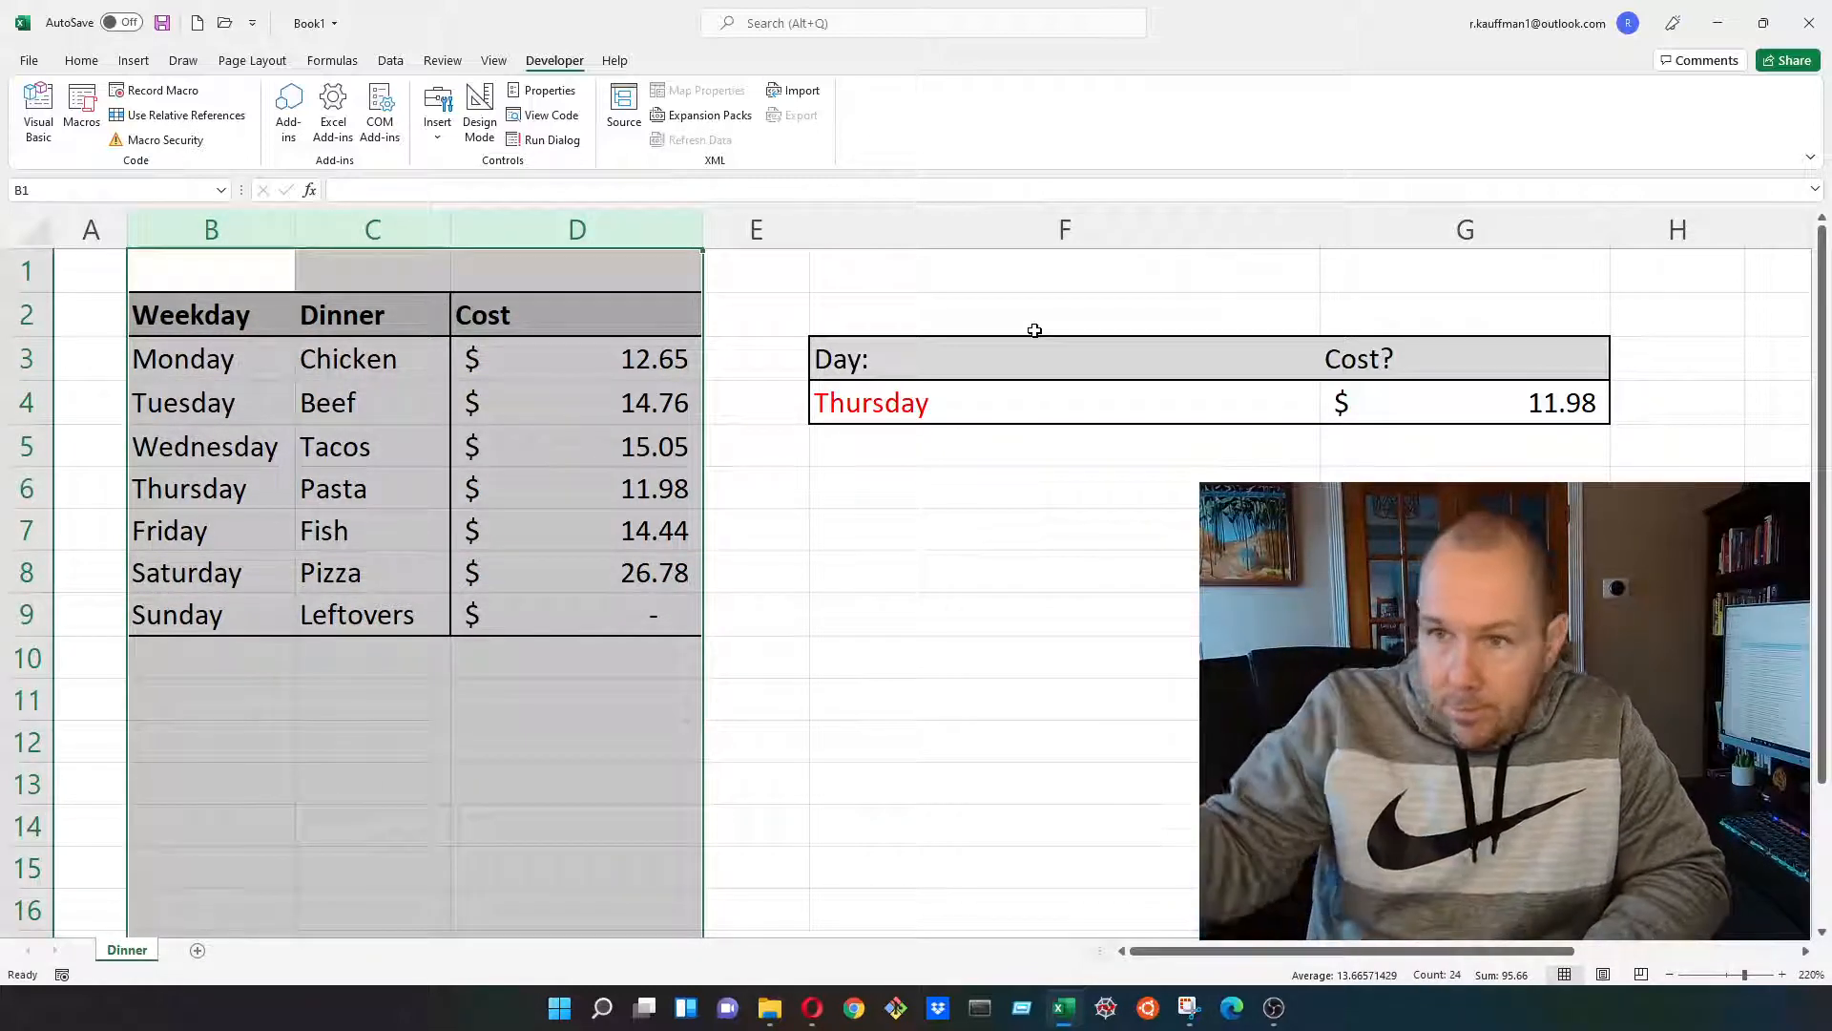
mouse_move(1029, 506)
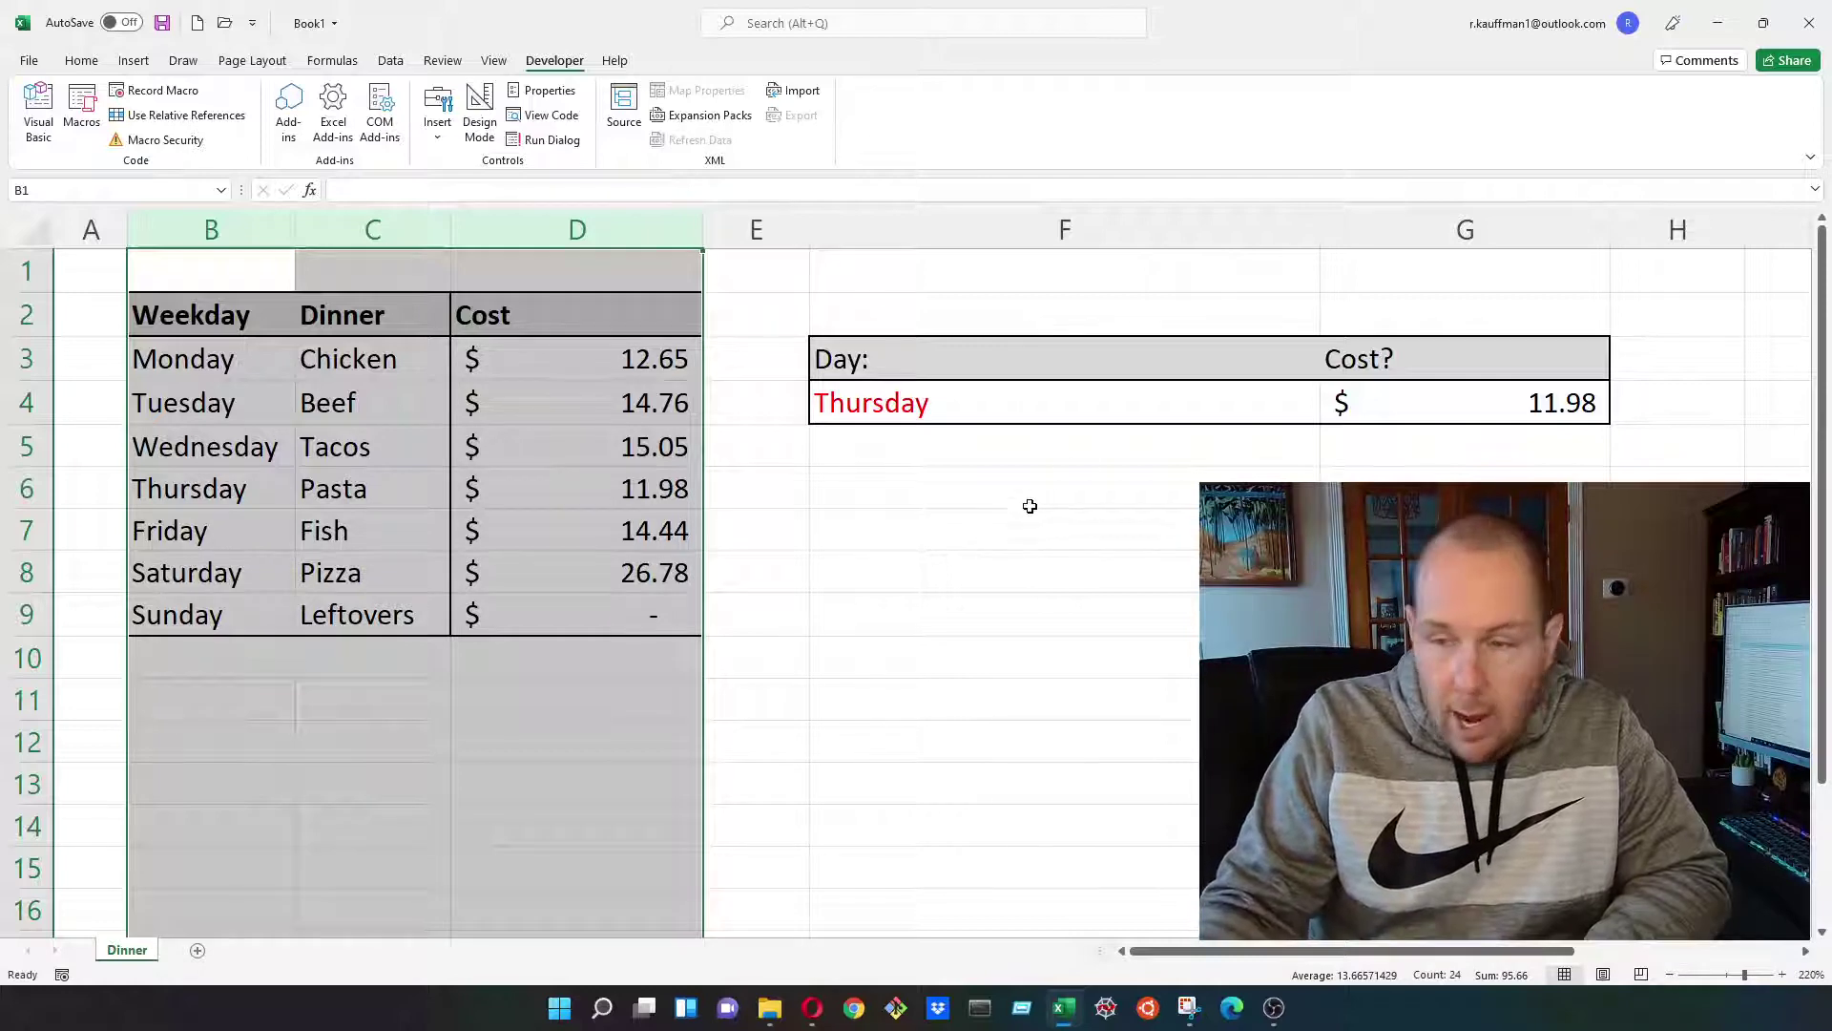